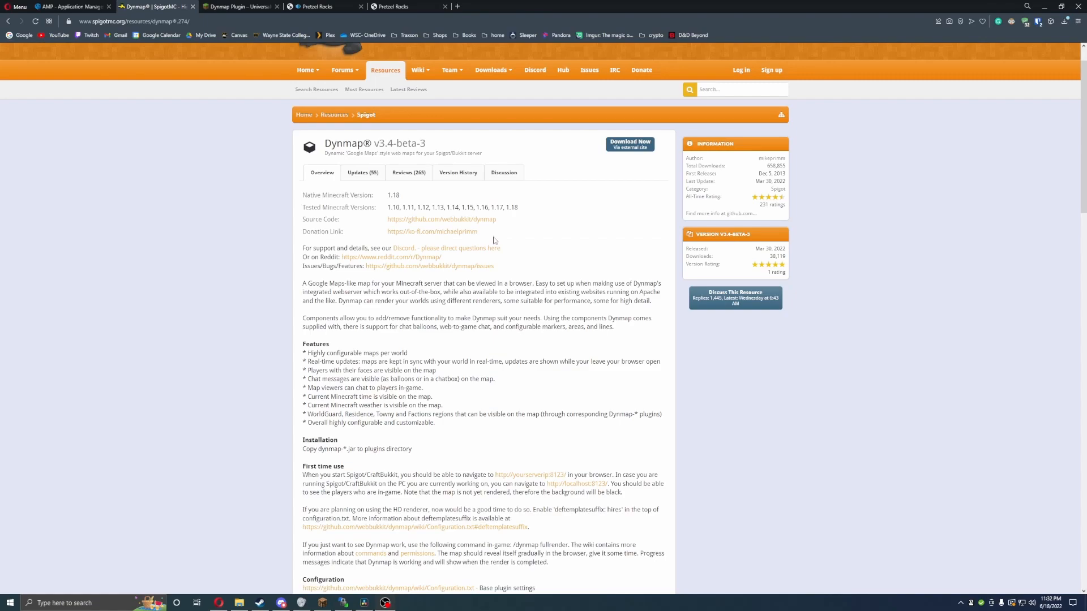
Step: Start the Minecraft server from AMP's Status overview
scroll("down", 3)
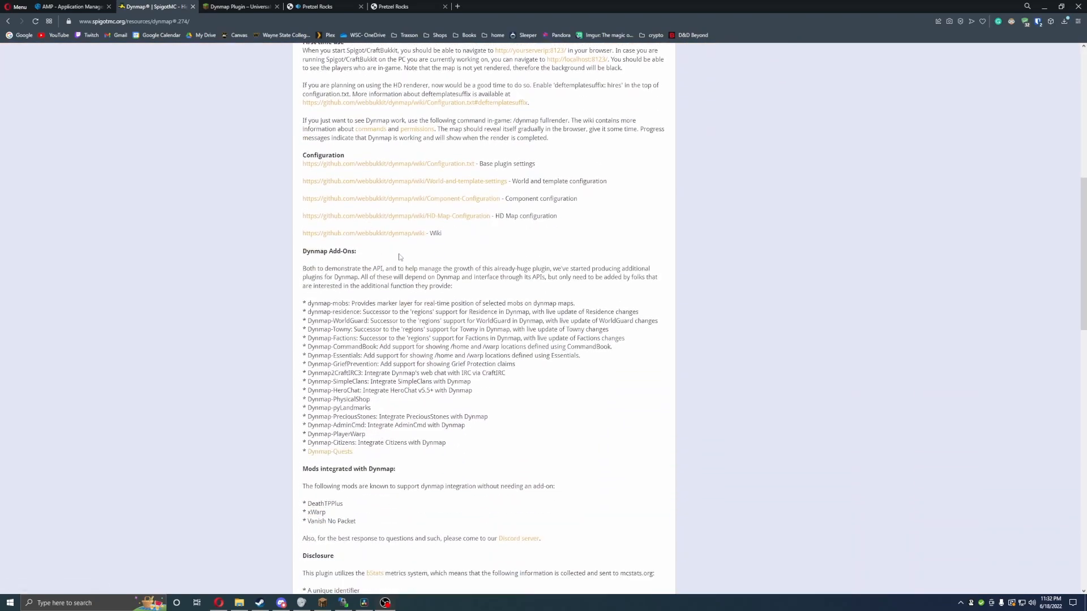
scroll("down", 3)
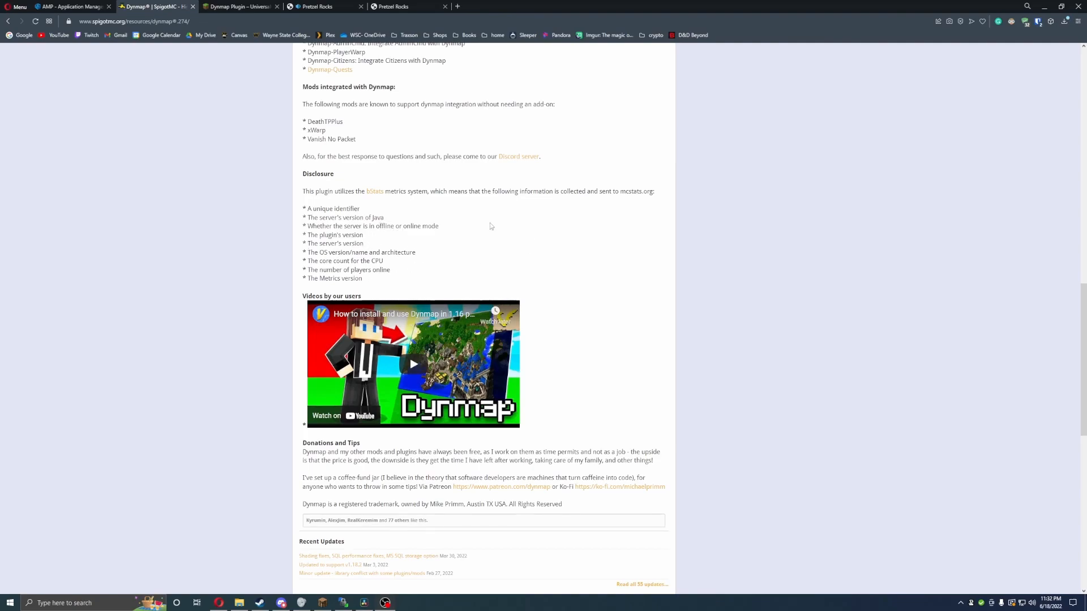
mouse_move(546, 330)
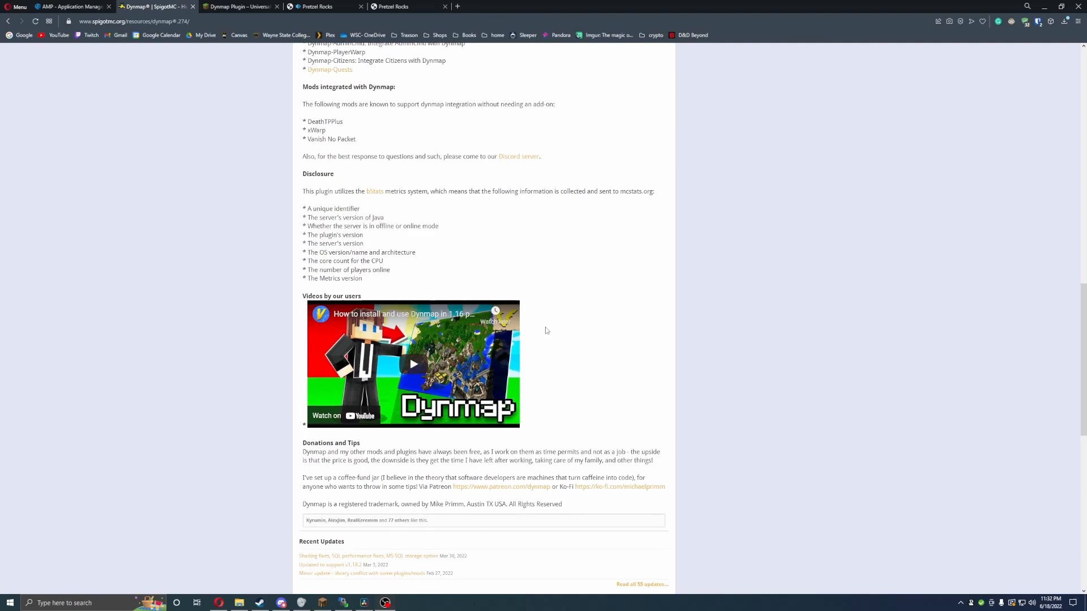
scroll("down", 3)
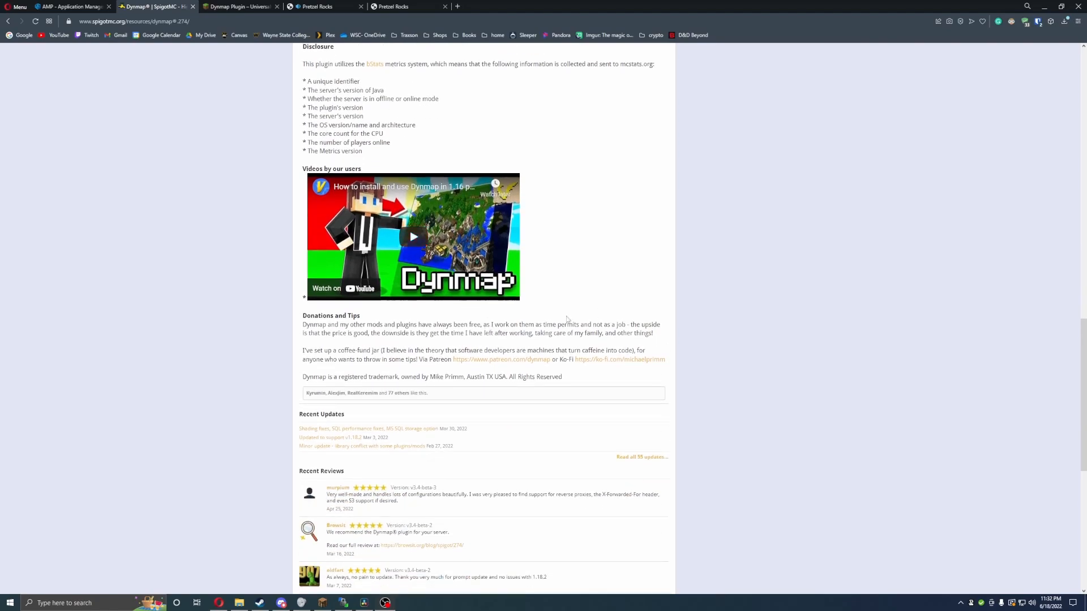
mouse_move(604, 321)
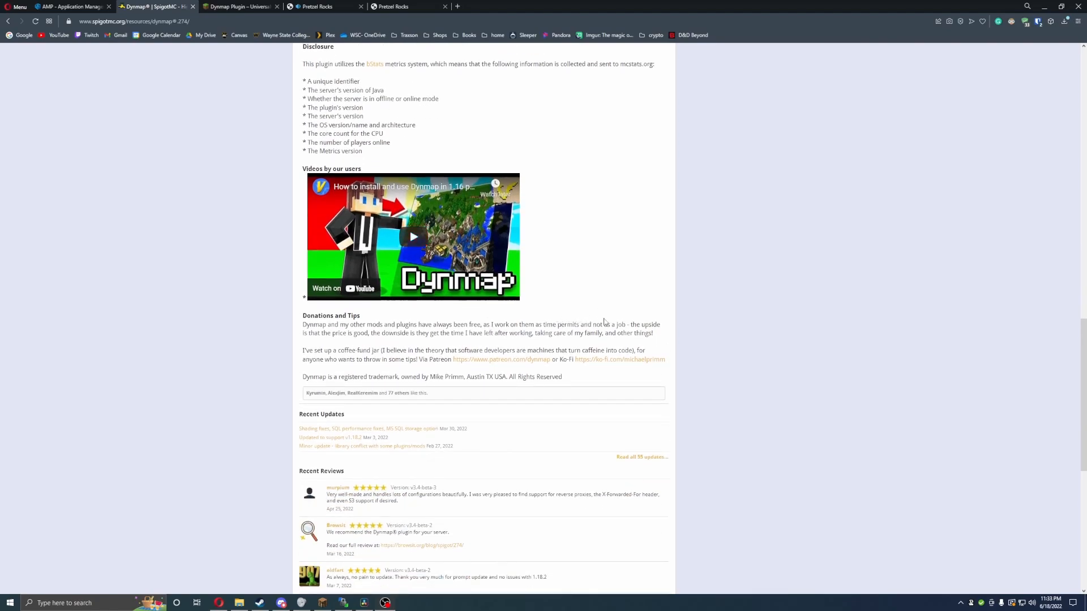
mouse_move(732, 353)
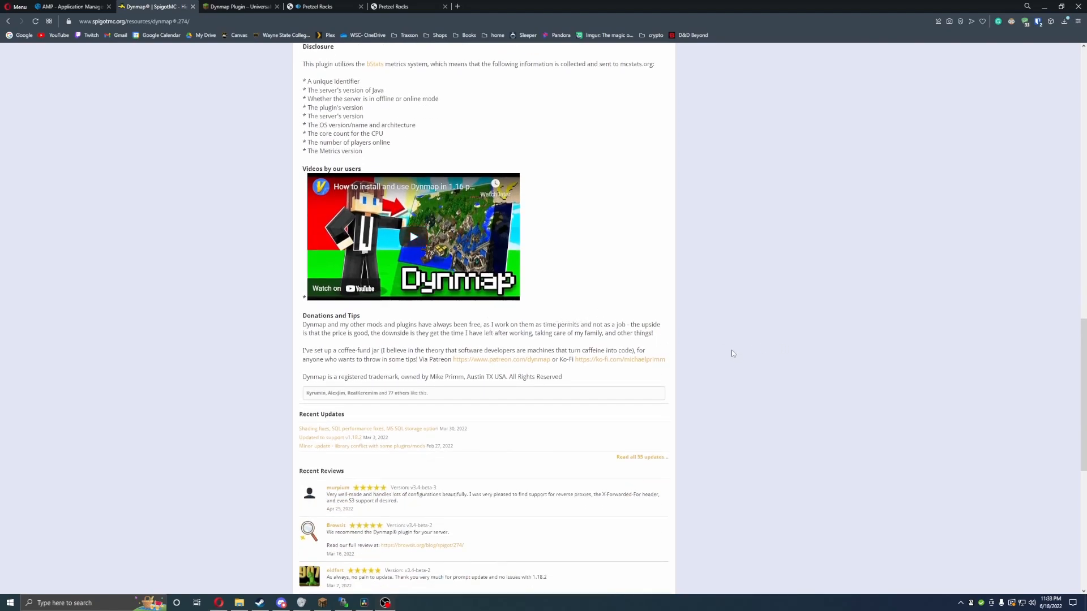
scroll("up", 3)
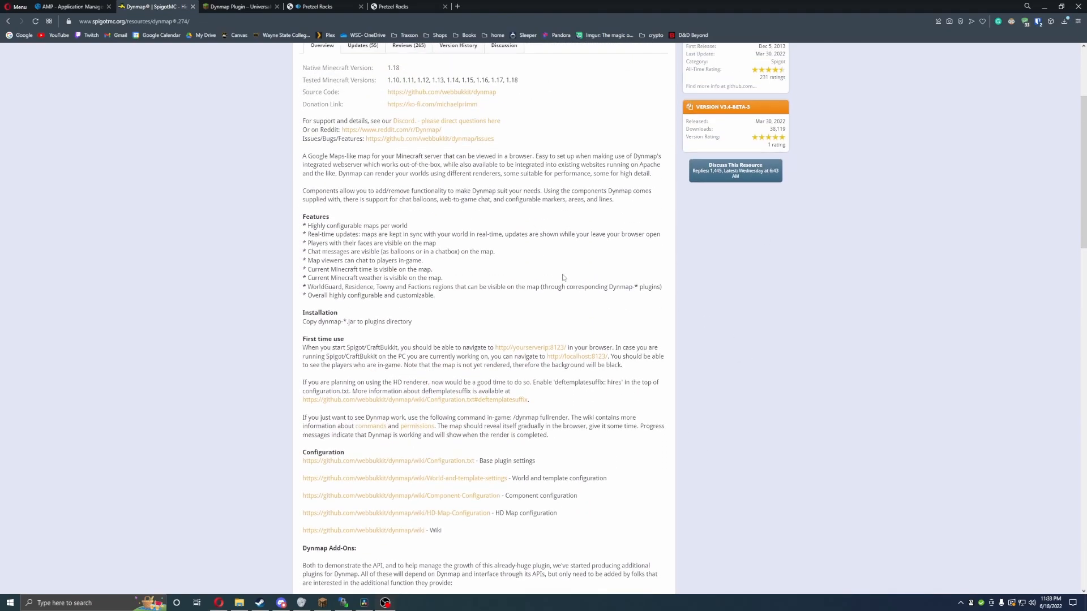
mouse_move(589, 299)
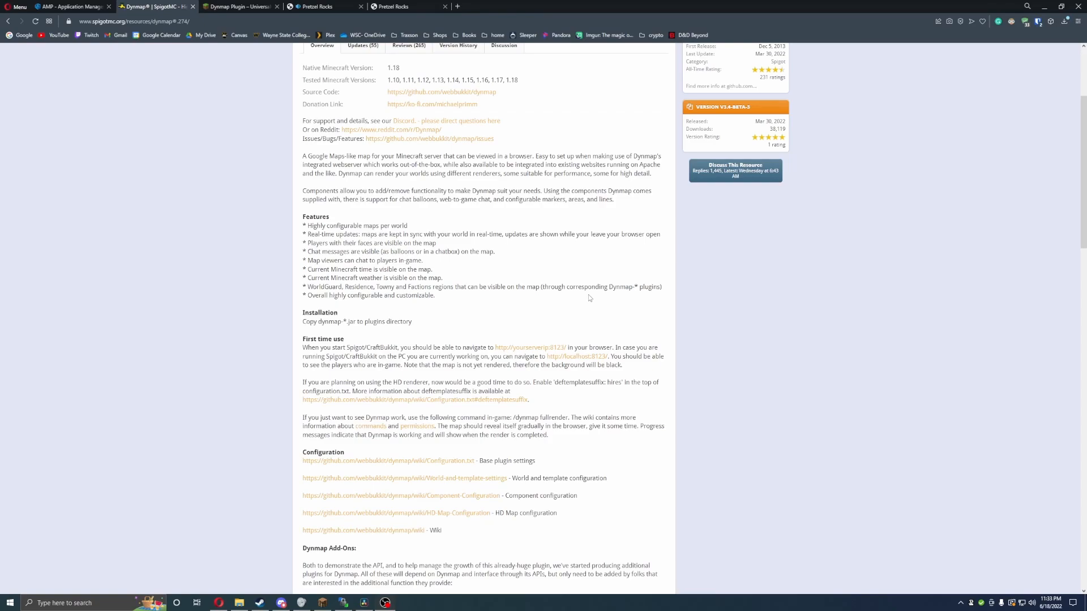
mouse_move(592, 289)
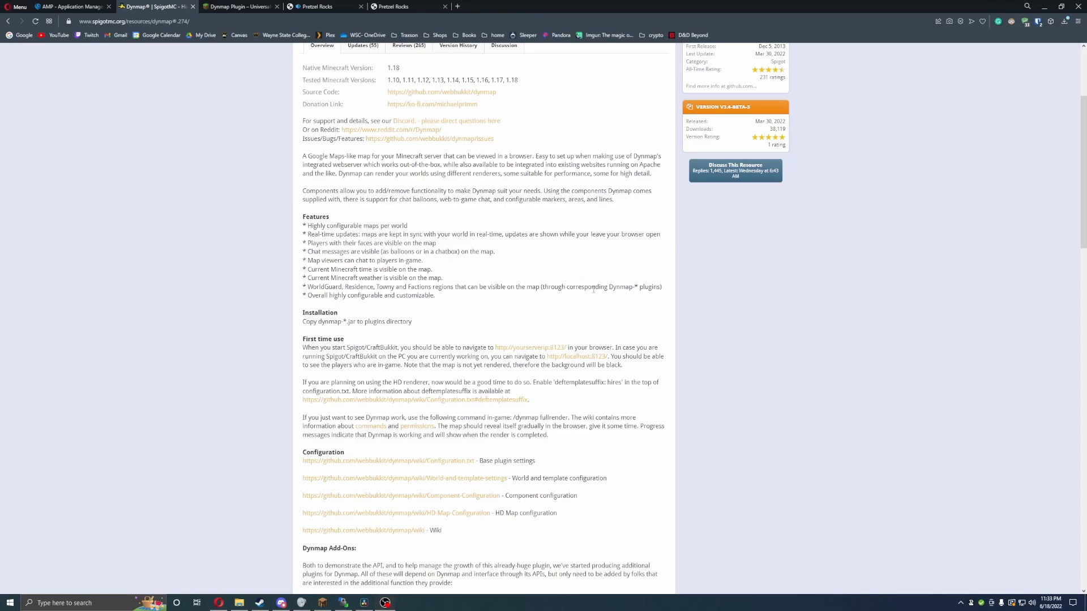
scroll("up", 3)
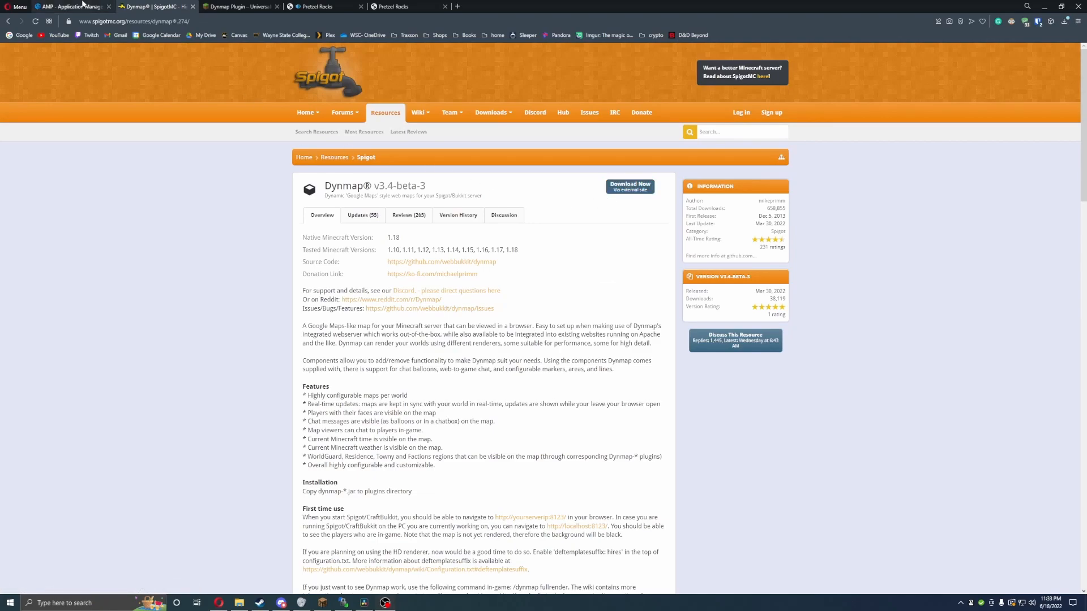
left_click(71, 6)
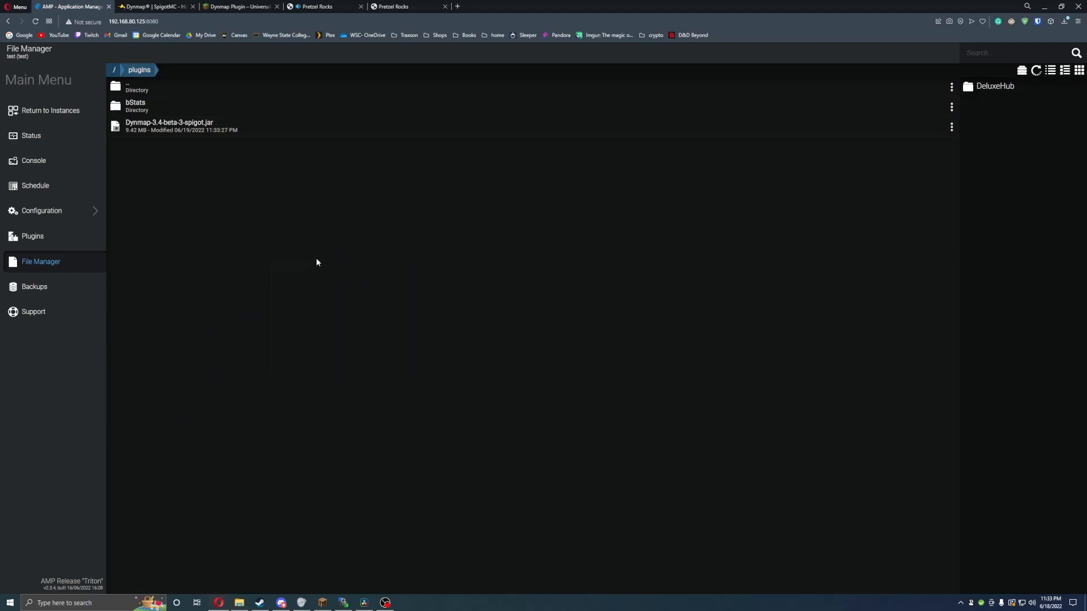
left_click(30, 135)
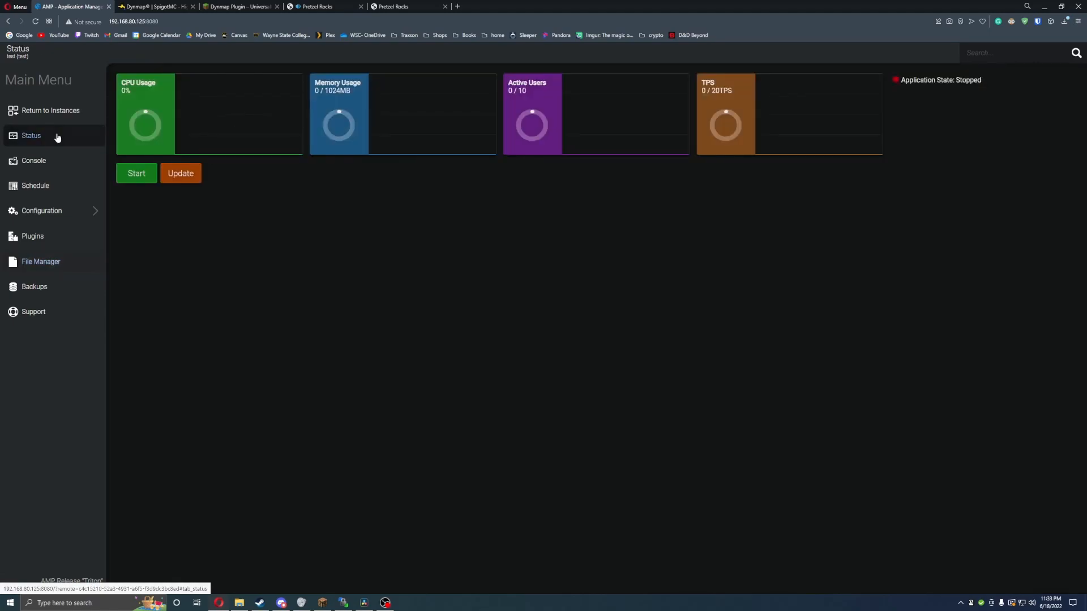
left_click(137, 174)
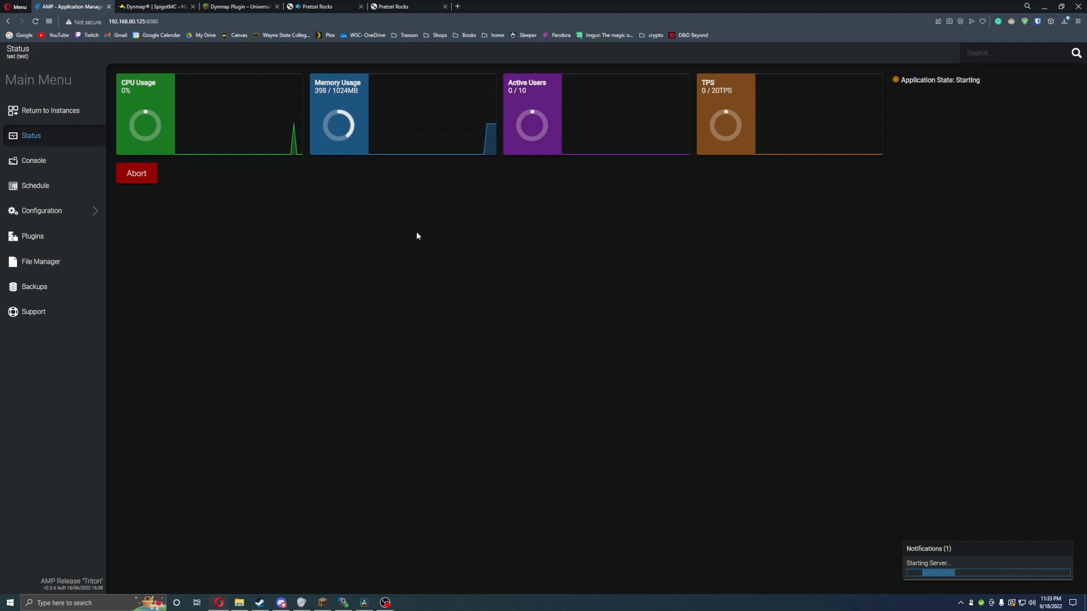
mouse_move(315, 278)
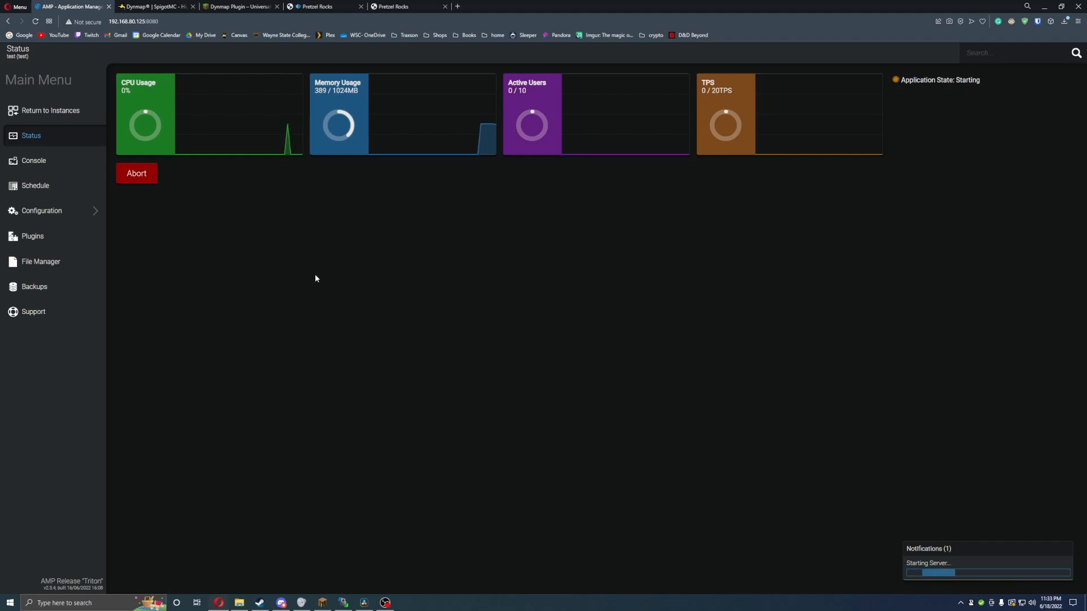
mouse_move(316, 217)
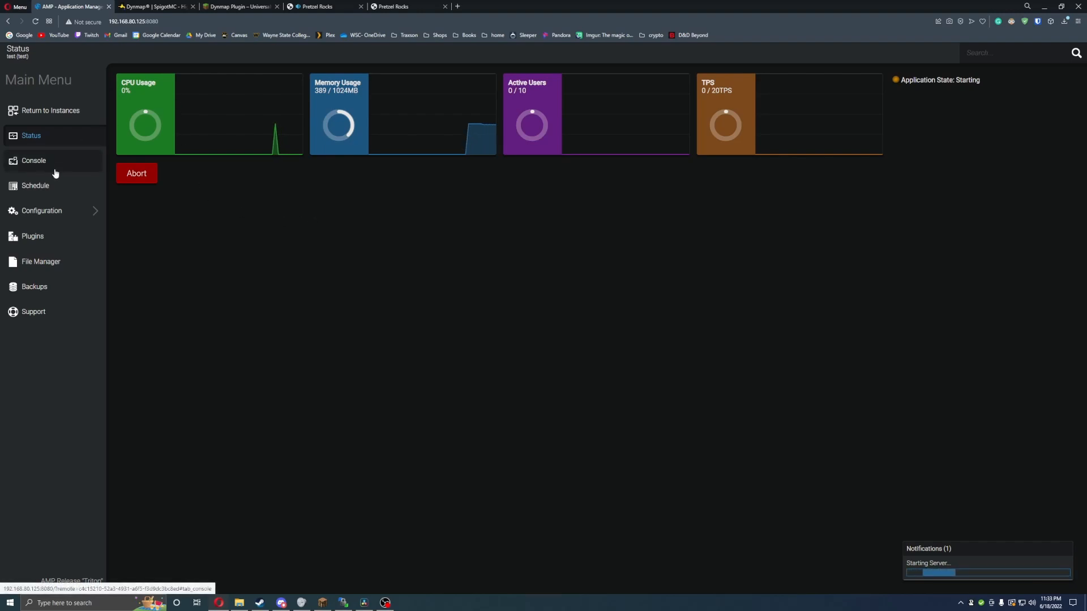
Step: Confirm the Dynmap jar is in the server's plugins folder via File Manager
left_click(41, 210)
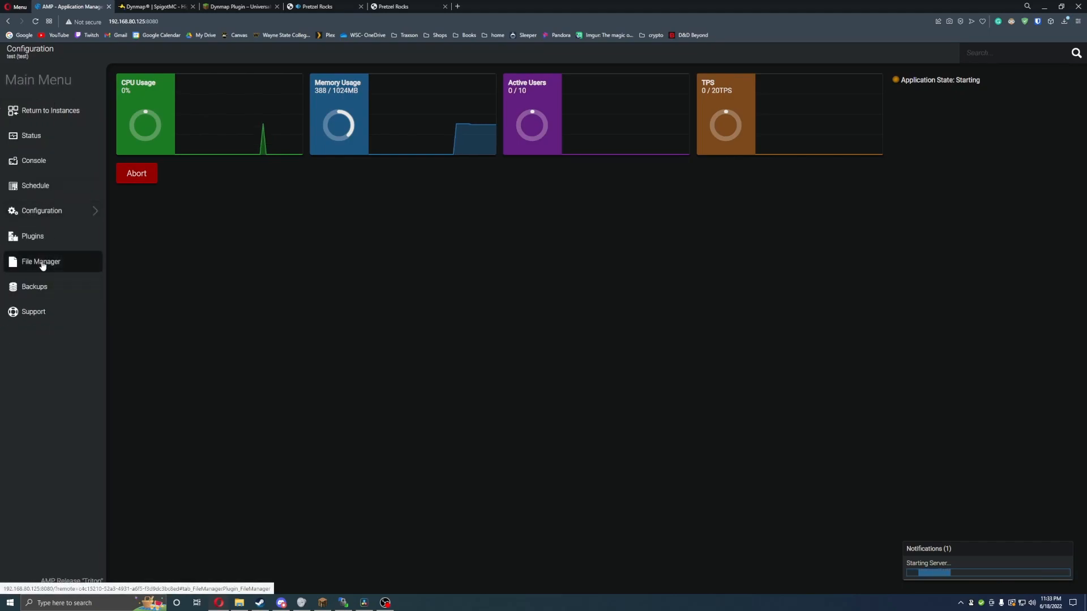
left_click(41, 262)
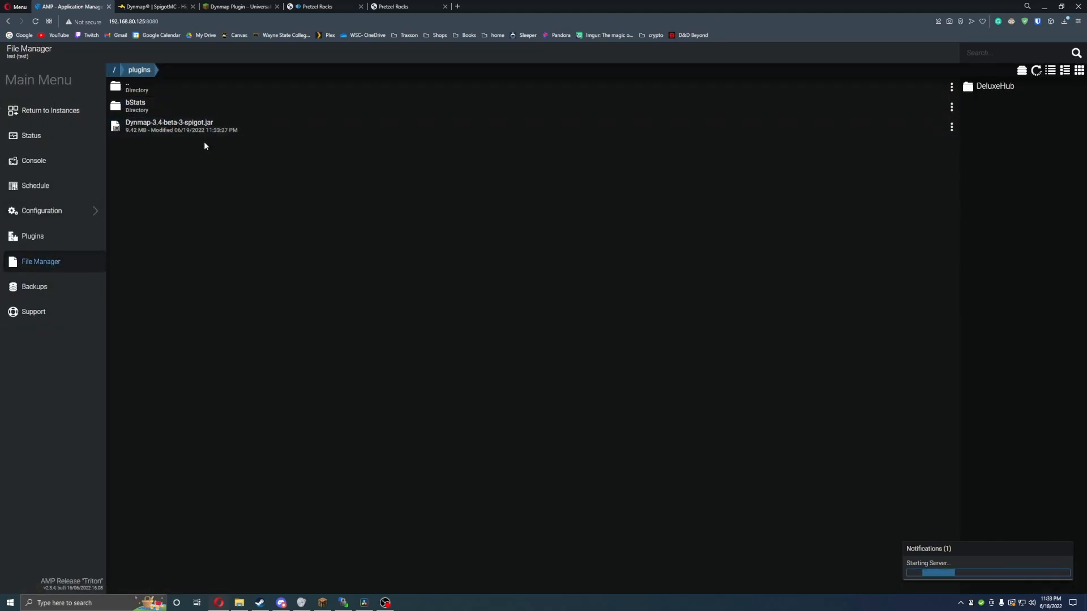
mouse_move(429, 270)
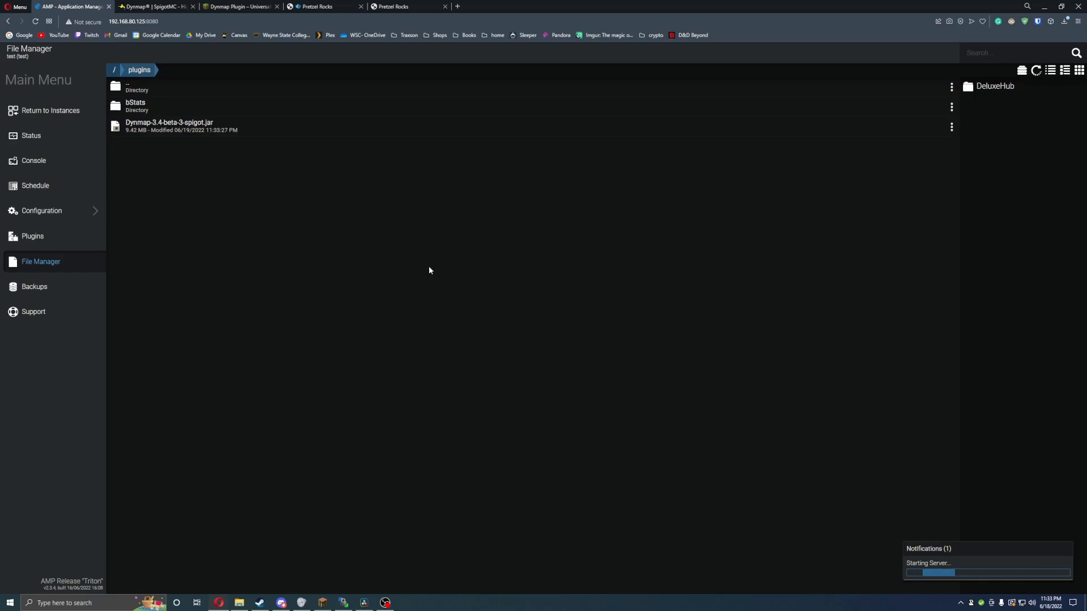
left_click(152, 6)
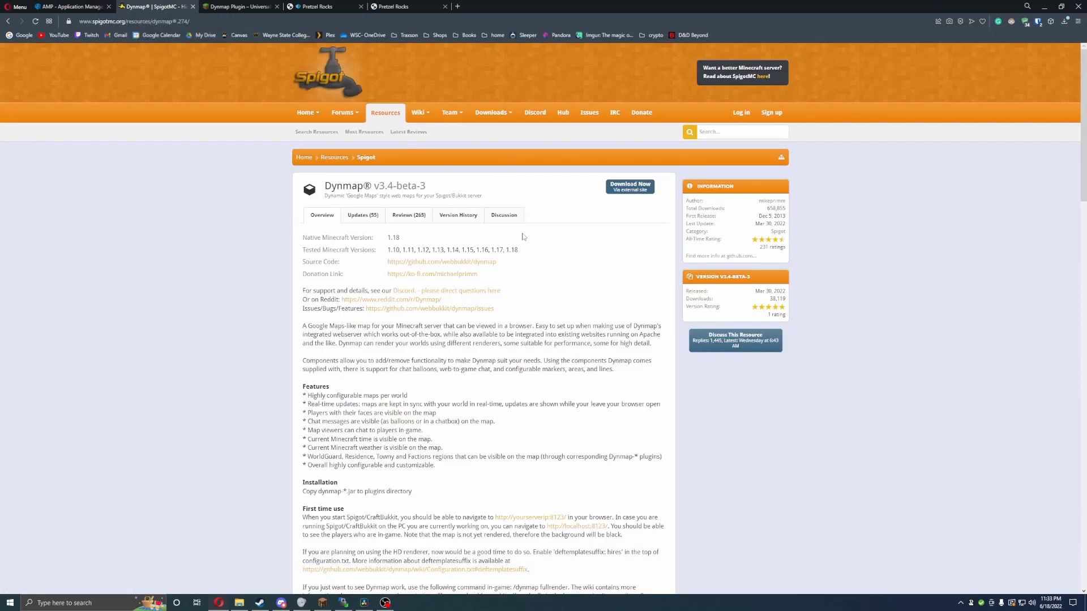
Step: Read the Installation and First time use notes on Spigot, then return to AMP
scroll("down", 3)
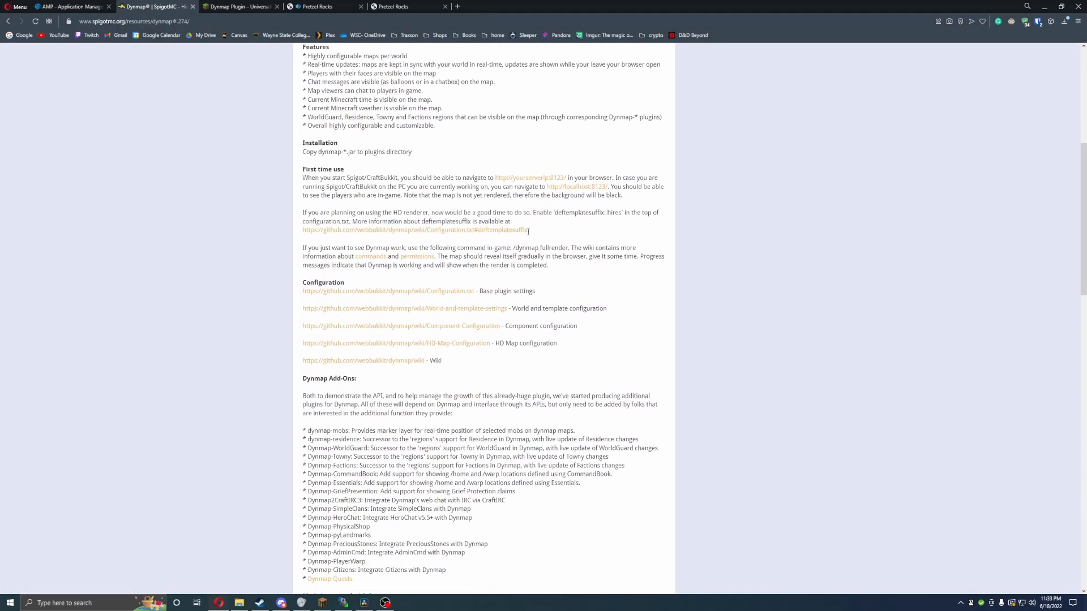
scroll("down", 3)
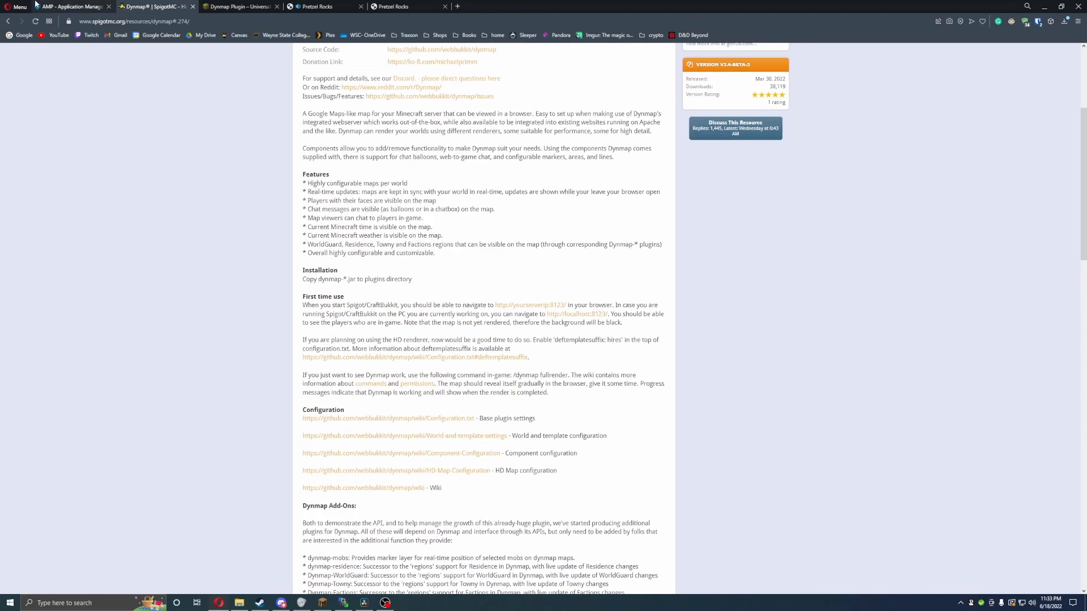
left_click(69, 6)
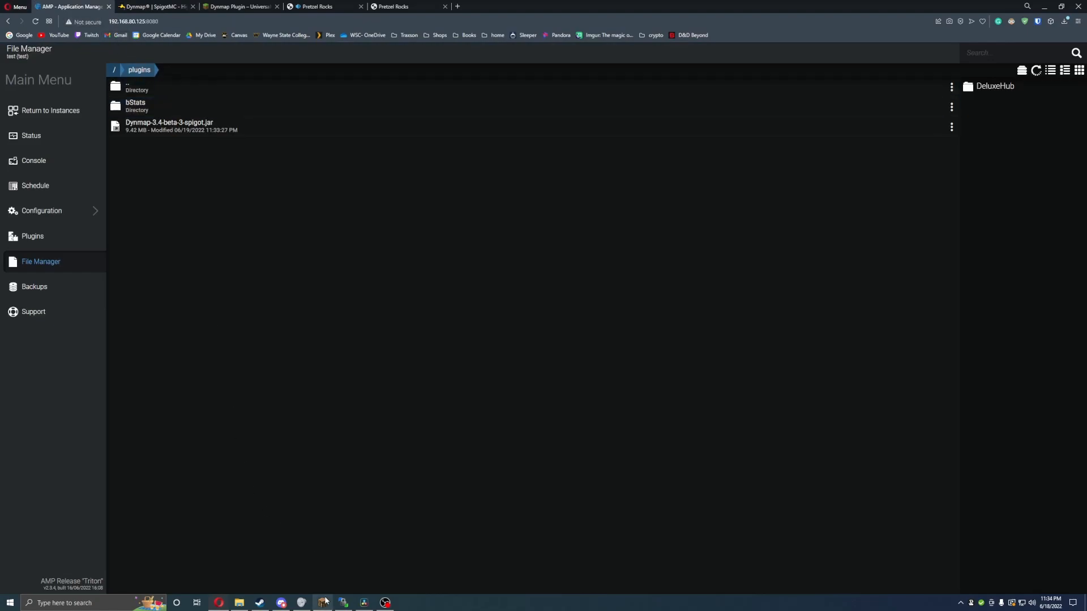
Step: Check AMP's console log for Dynmap enabled and its web server on port 8123
left_click(1035, 70)
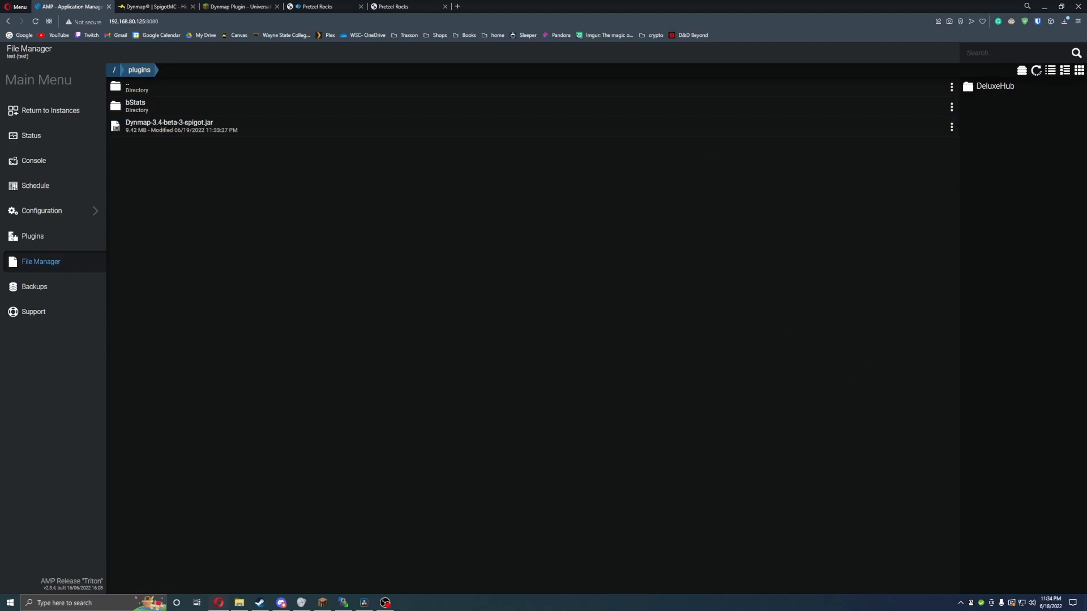
left_click(34, 160)
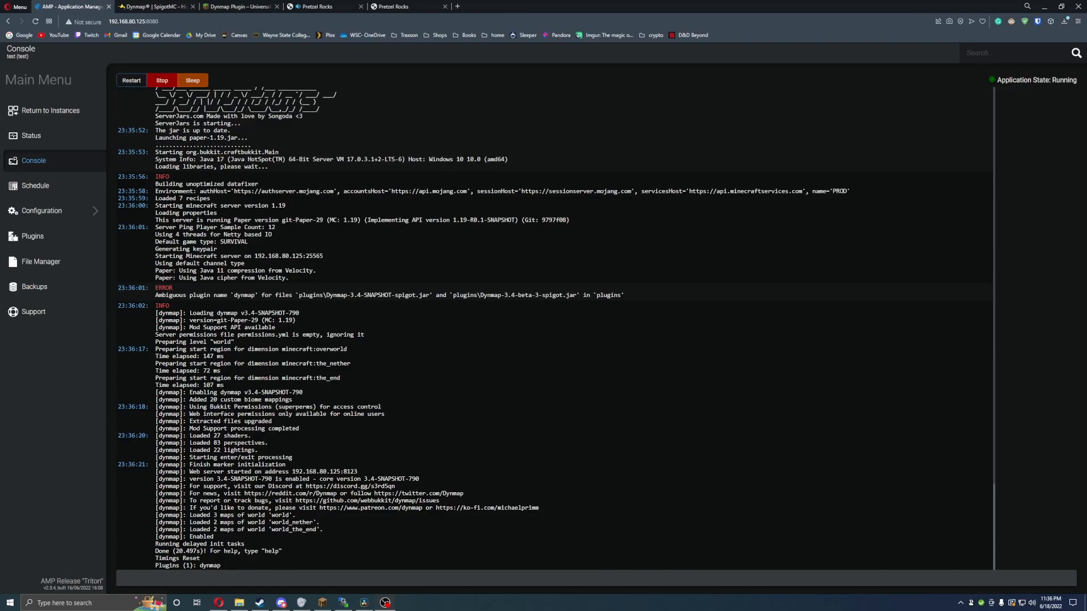
mouse_move(438, 78)
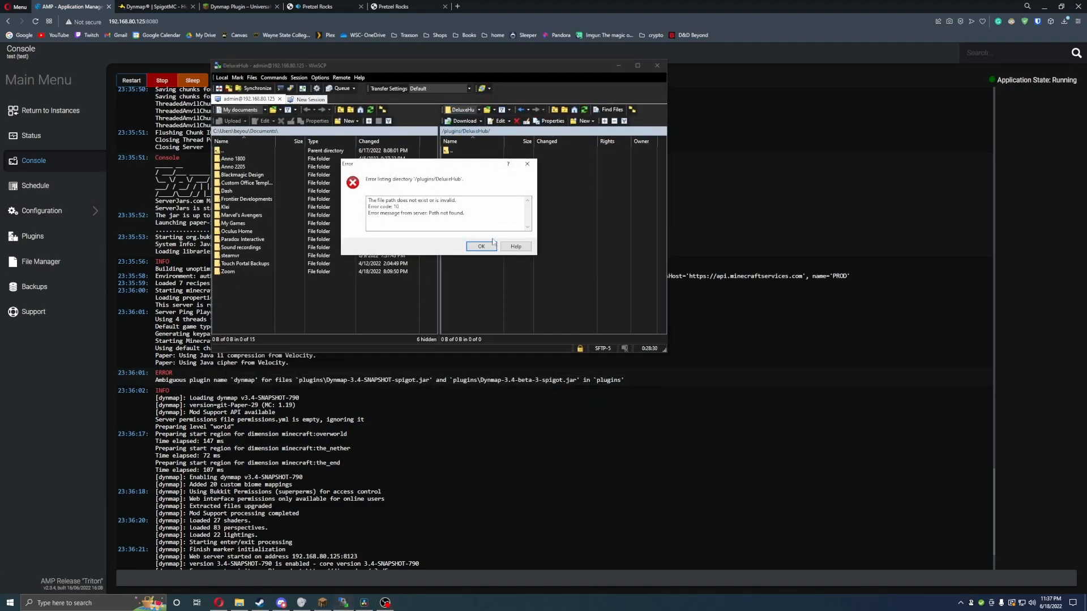
Step: Dismiss the DeluxeHub error and open plugins/dynmap/configuration.txt in WinSCP's editor
left_click(480, 246)
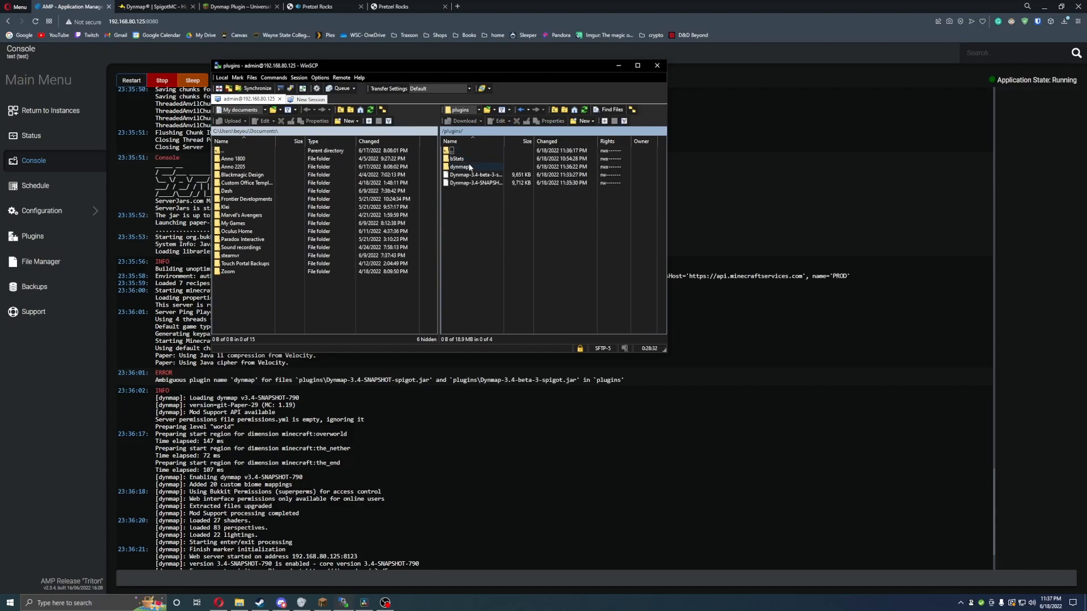
double_click(461, 166)
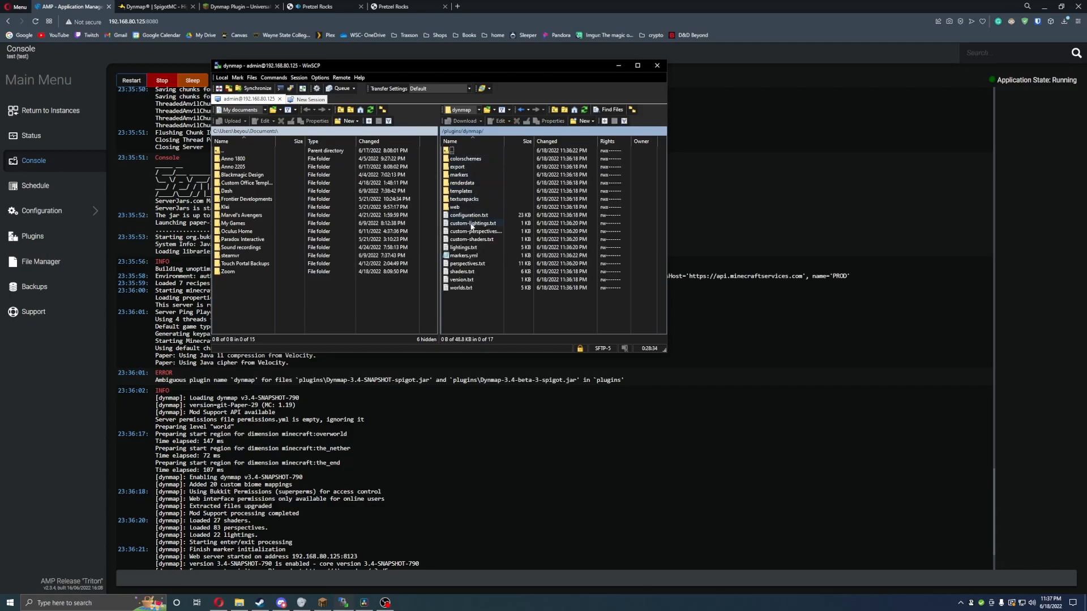
double_click(469, 215)
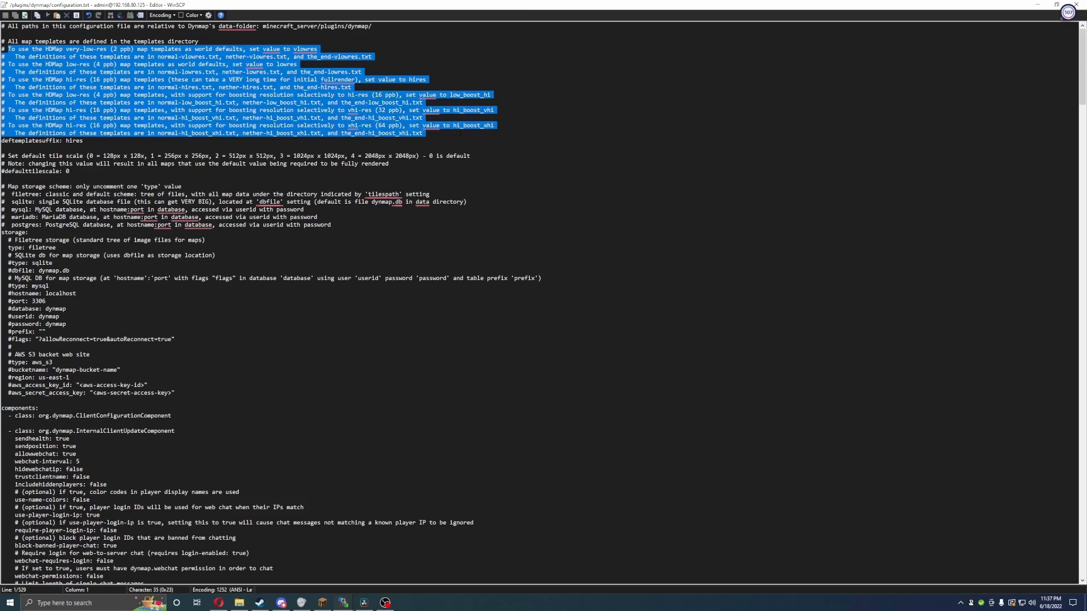
left_click(444, 129)
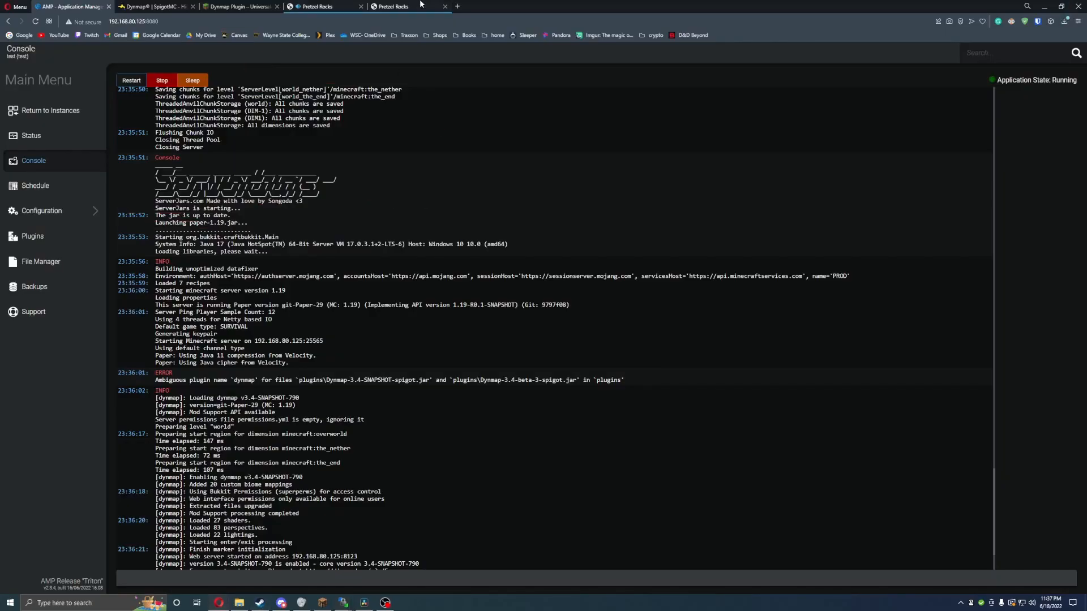
Step: Read UniversalCraft's Dynmap guide on hires disk-space needs and render commands
left_click(238, 7)
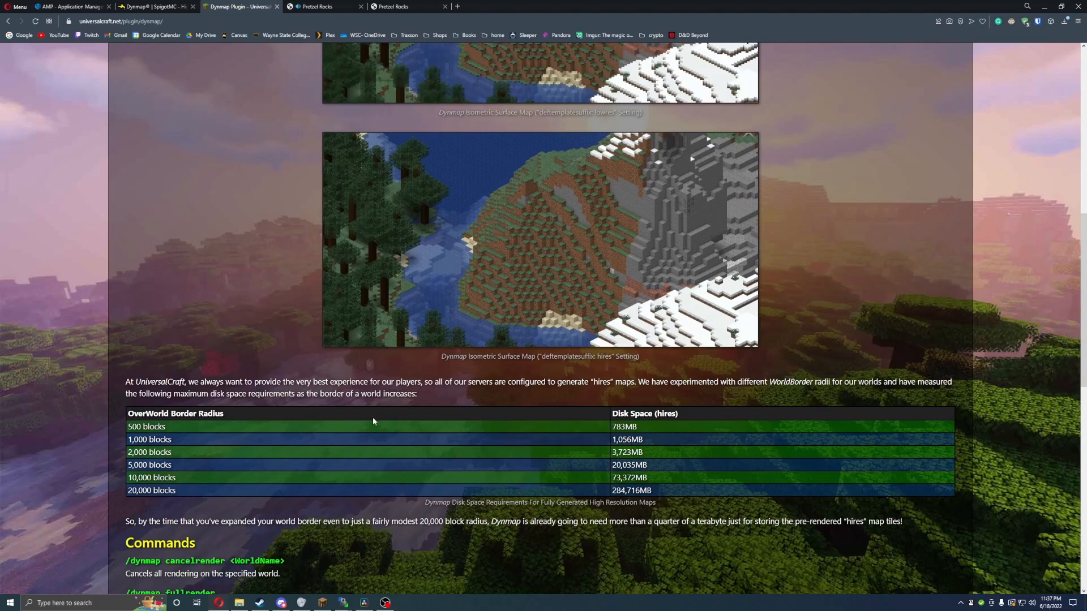
double_click(146, 426)
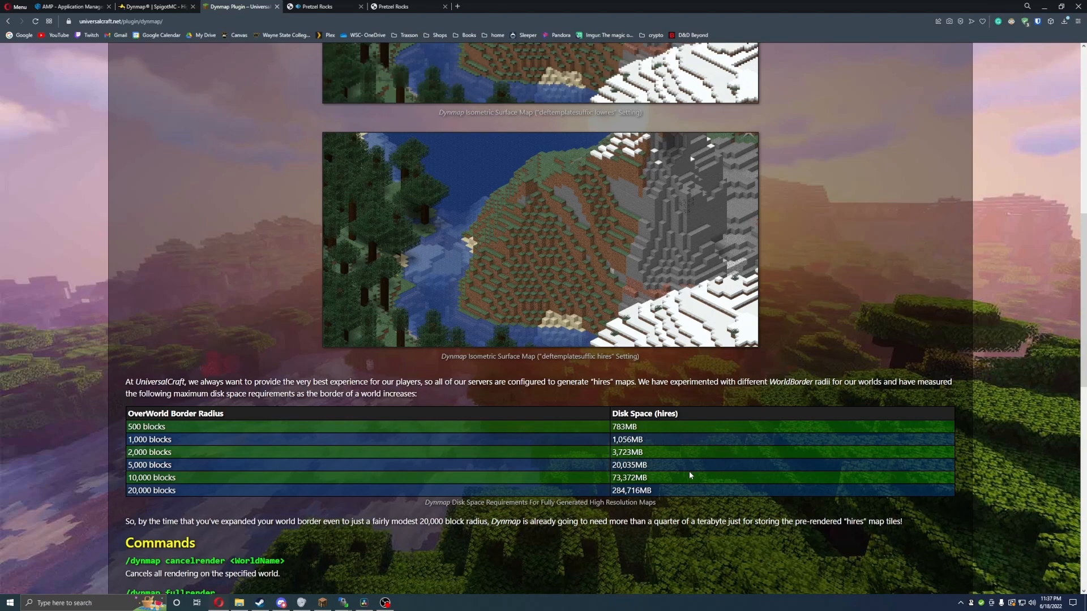
mouse_move(670, 478)
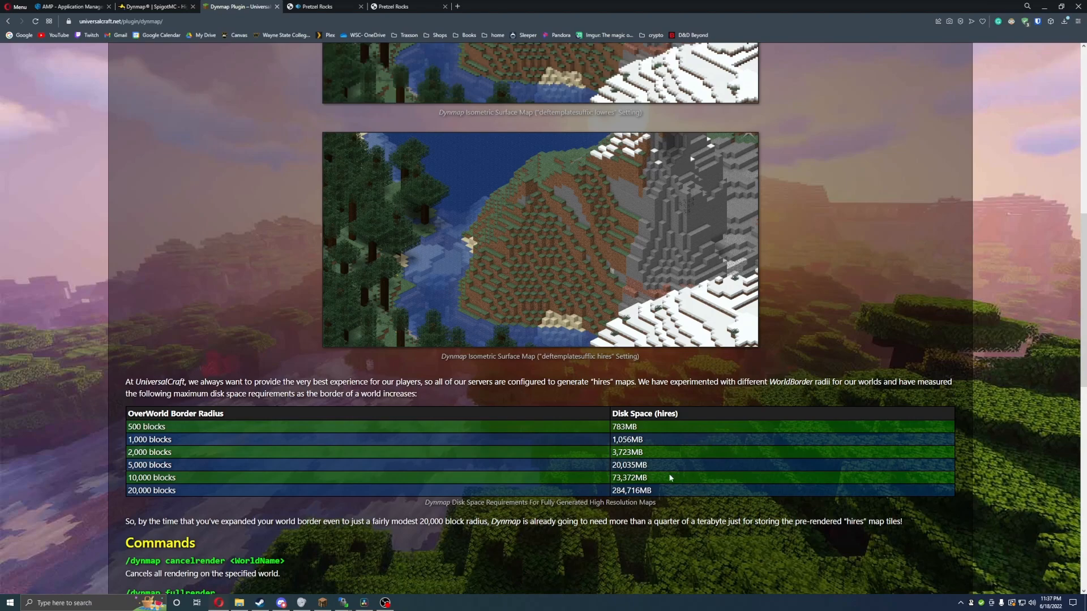
mouse_move(667, 461)
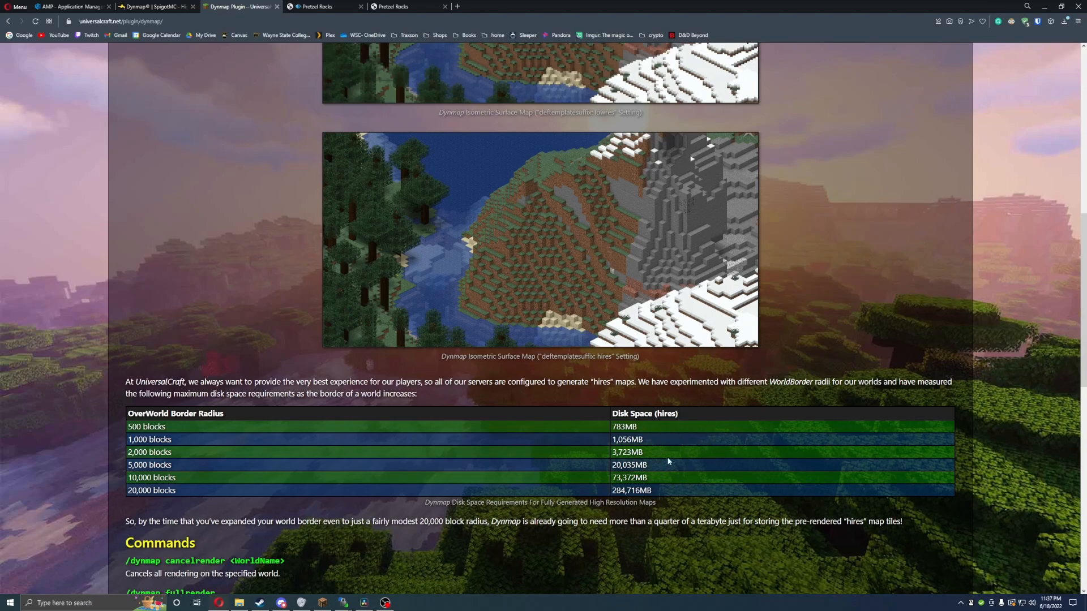
mouse_move(649, 349)
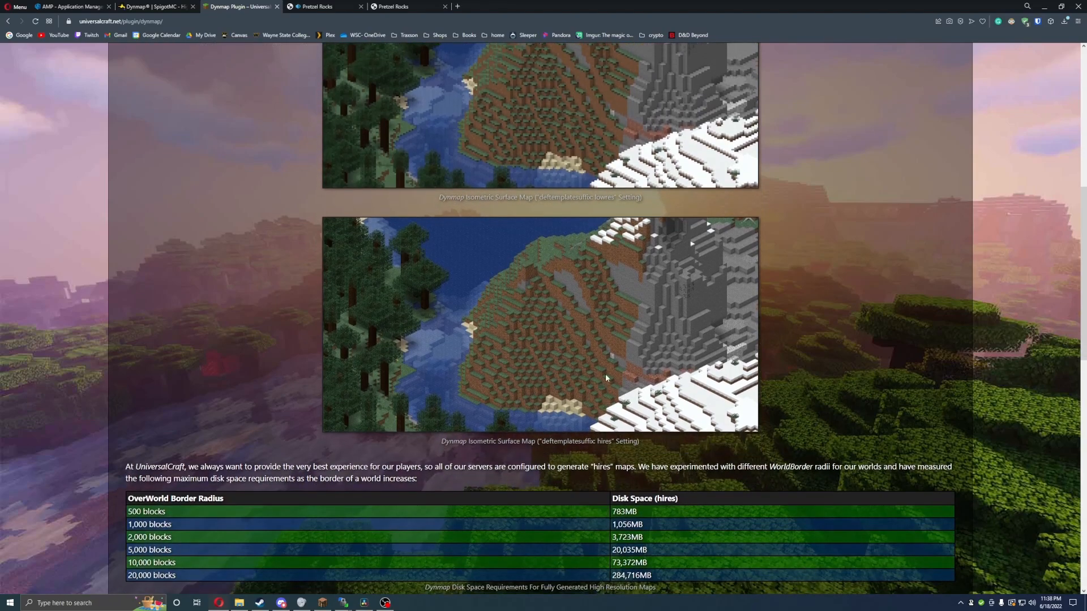
scroll("down", 3)
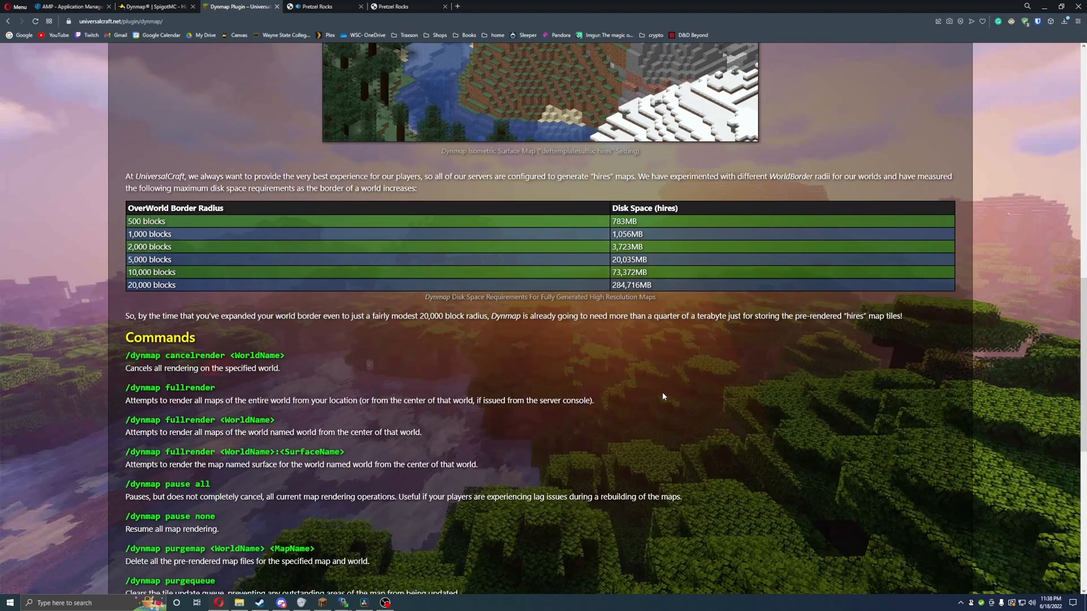
scroll("down", 3)
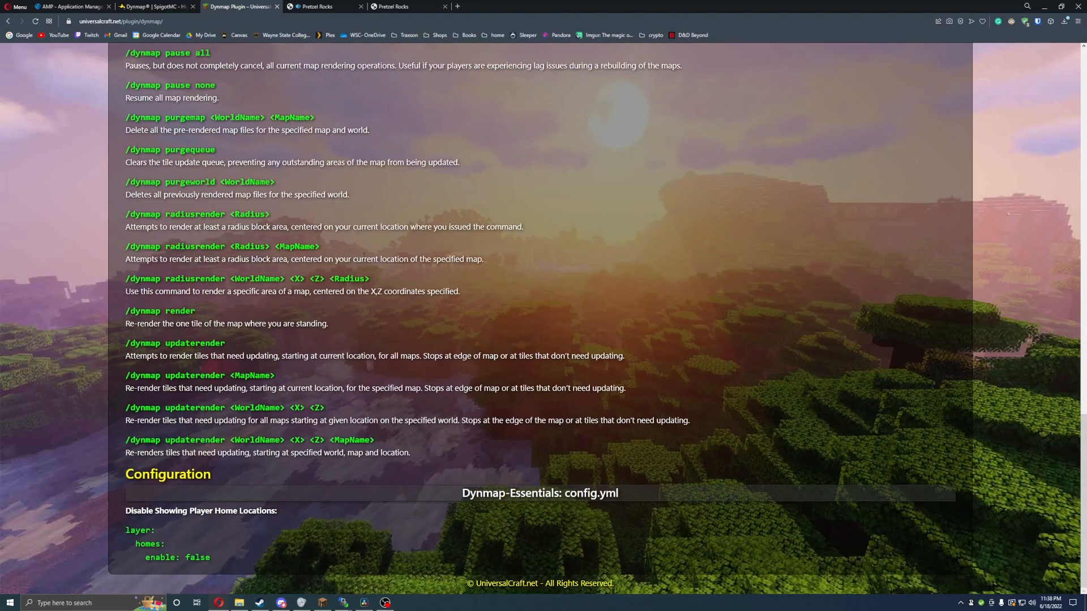
scroll("up", 3)
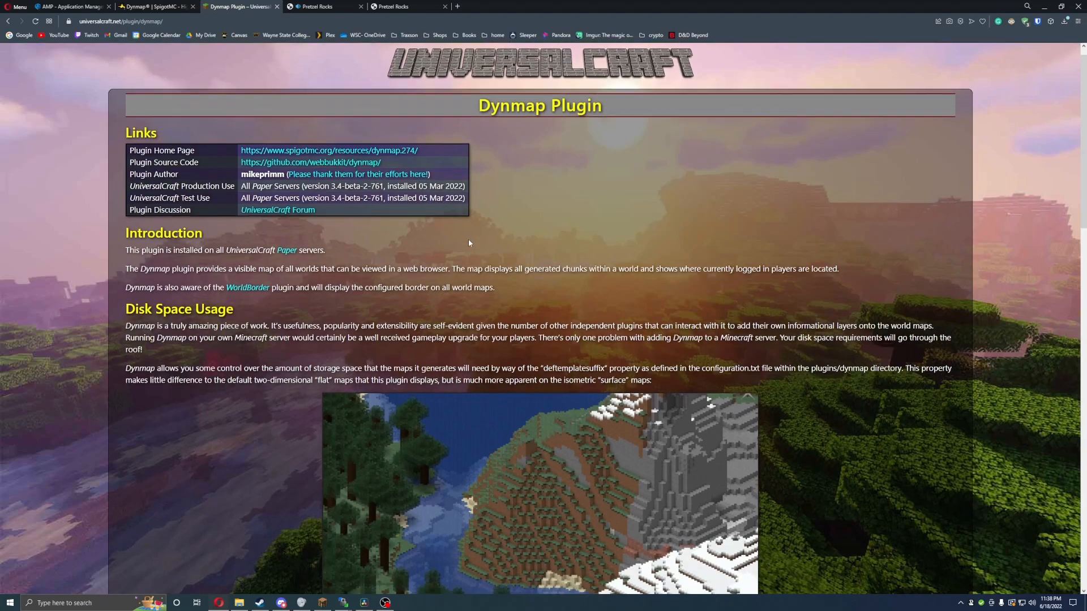
scroll("down", 3)
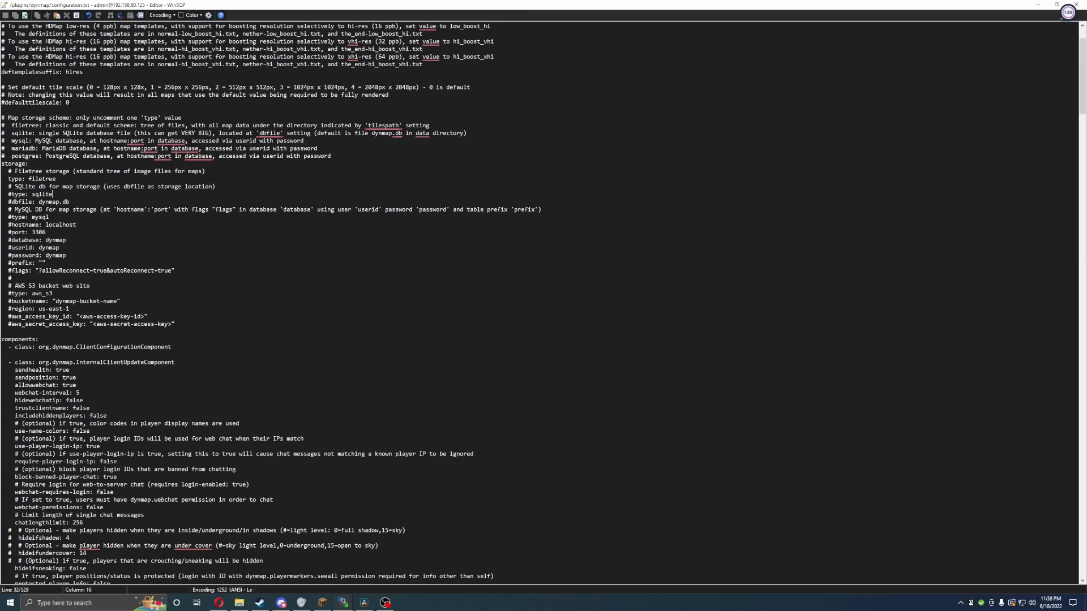
Step: Scroll configuration.txt to the filetree storage and web chat component settings
scroll("down", 3)
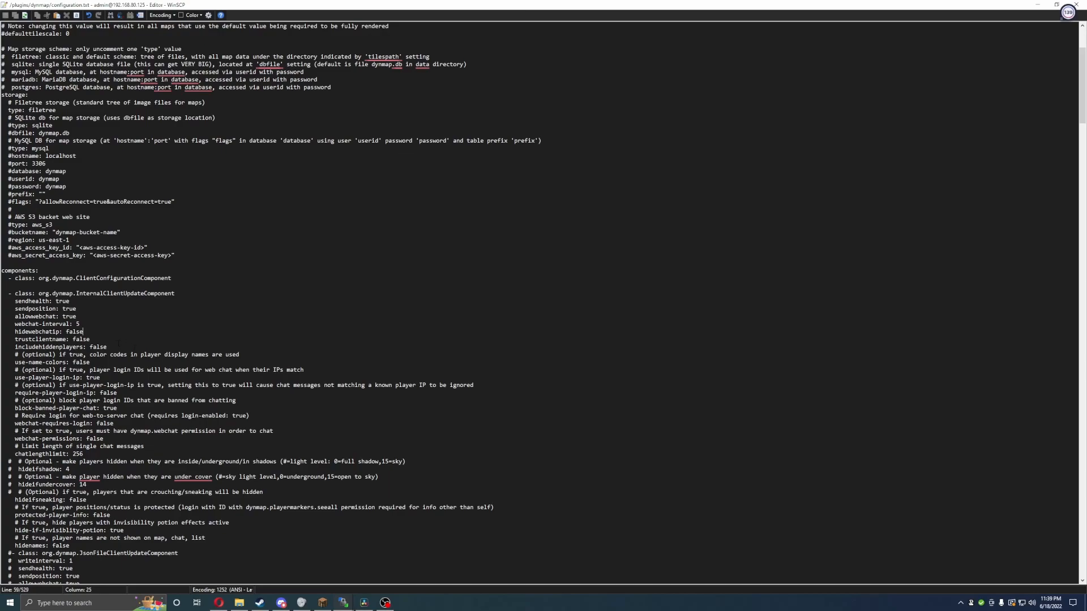
Step: Scroll configuration.txt down to the tile rendering and image format settings and edit them
scroll("down", 3)
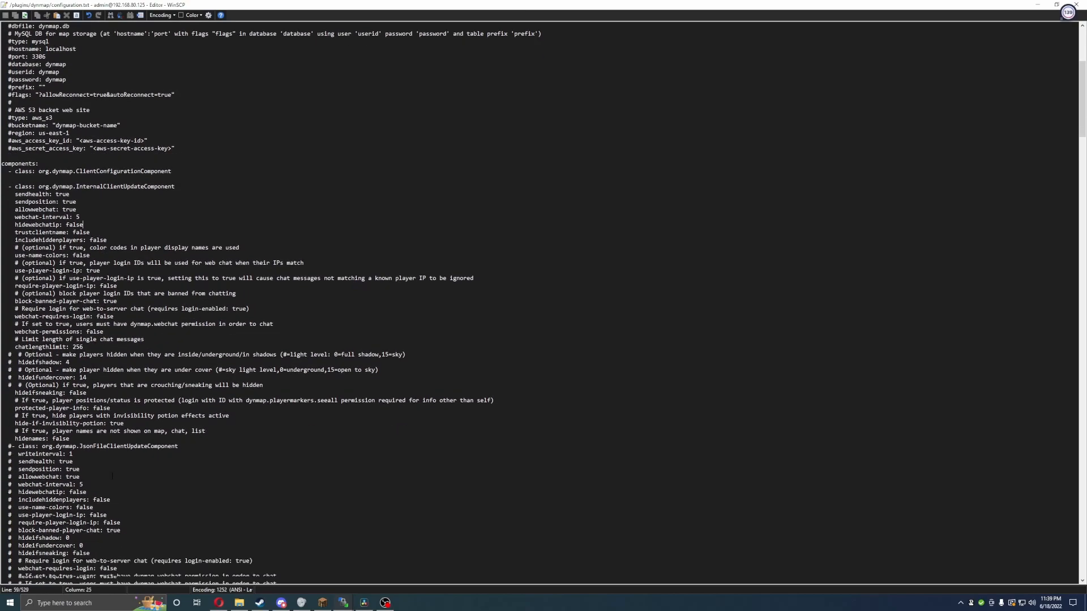
scroll("down", 3)
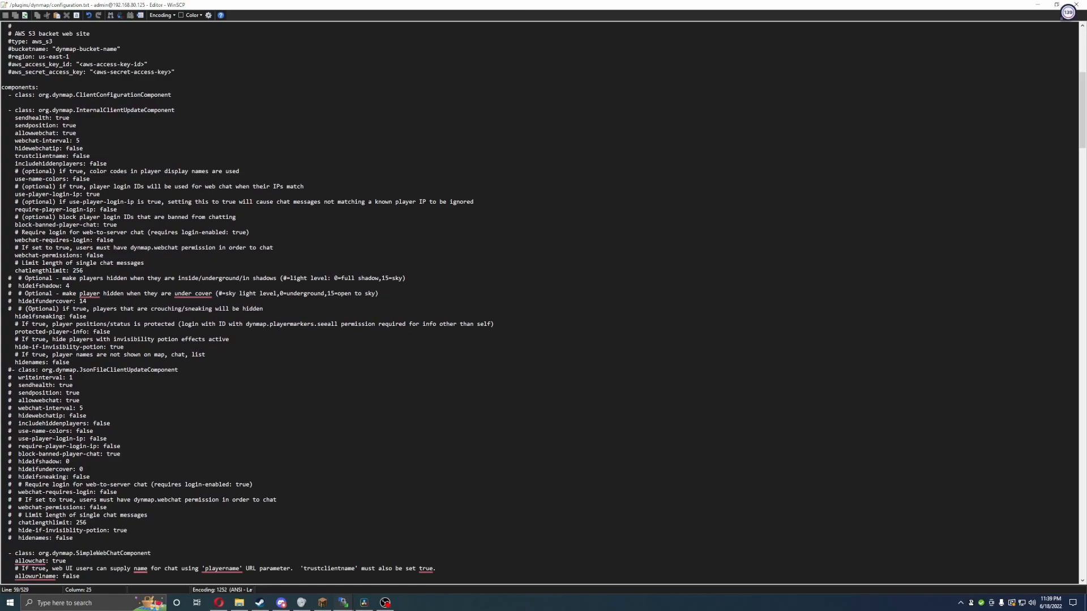
scroll("down", 3)
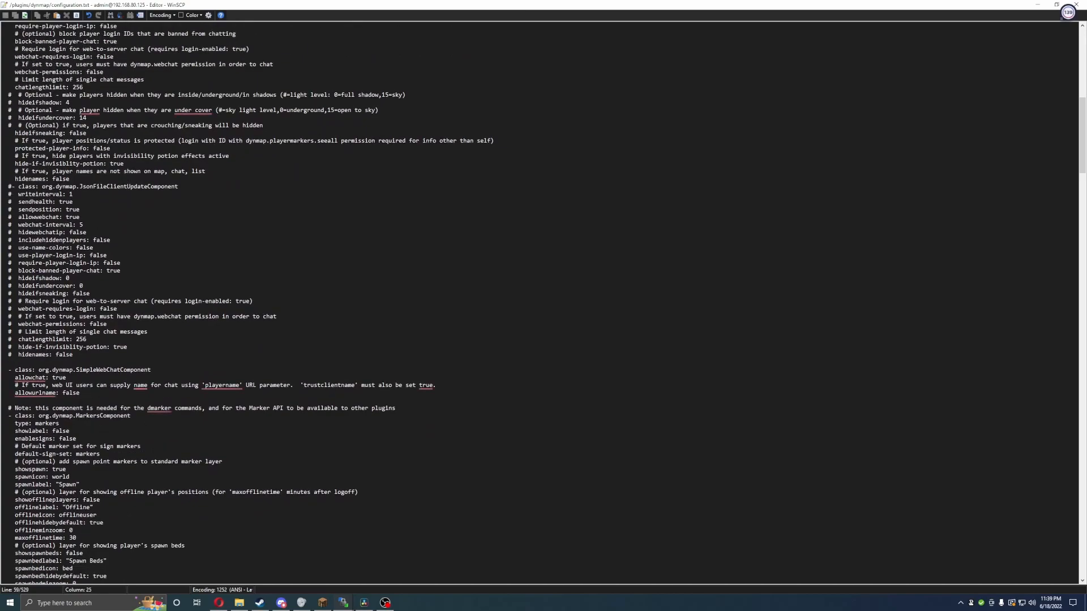
scroll("down", 3)
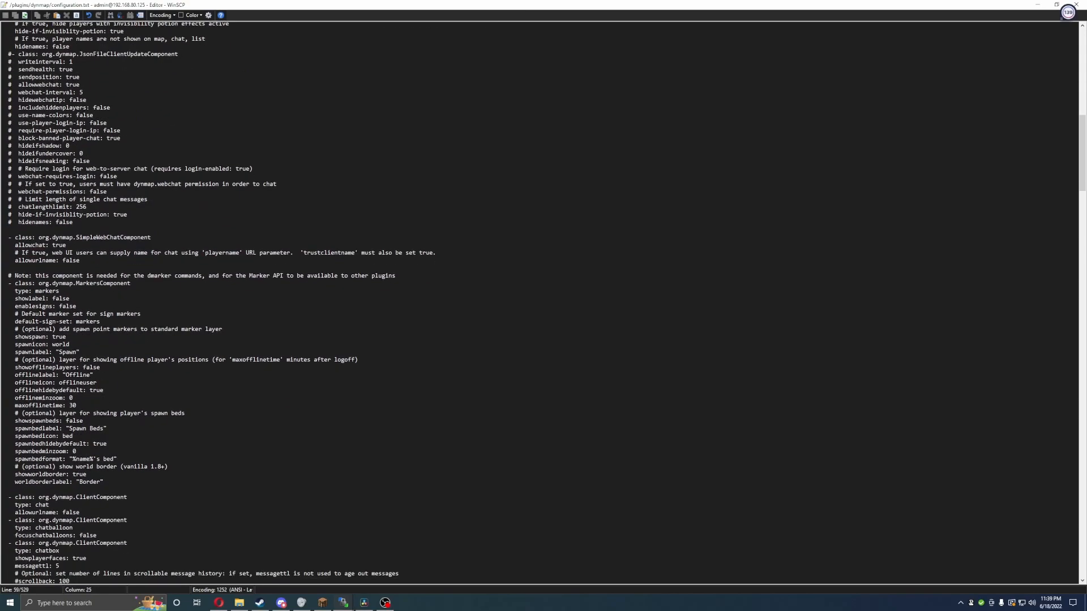
scroll("down", 3)
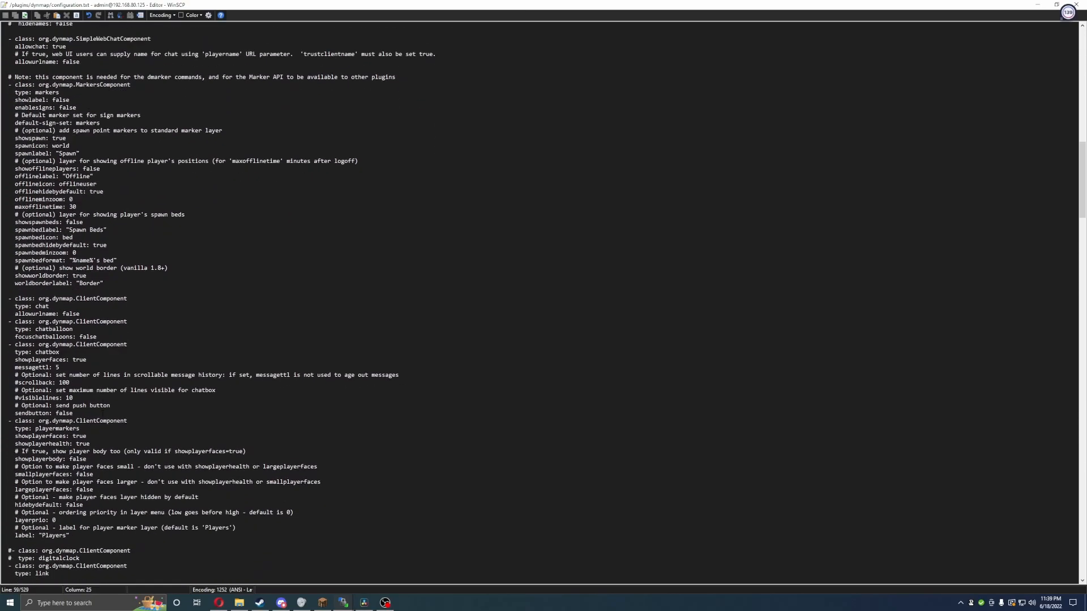
scroll("down", 3)
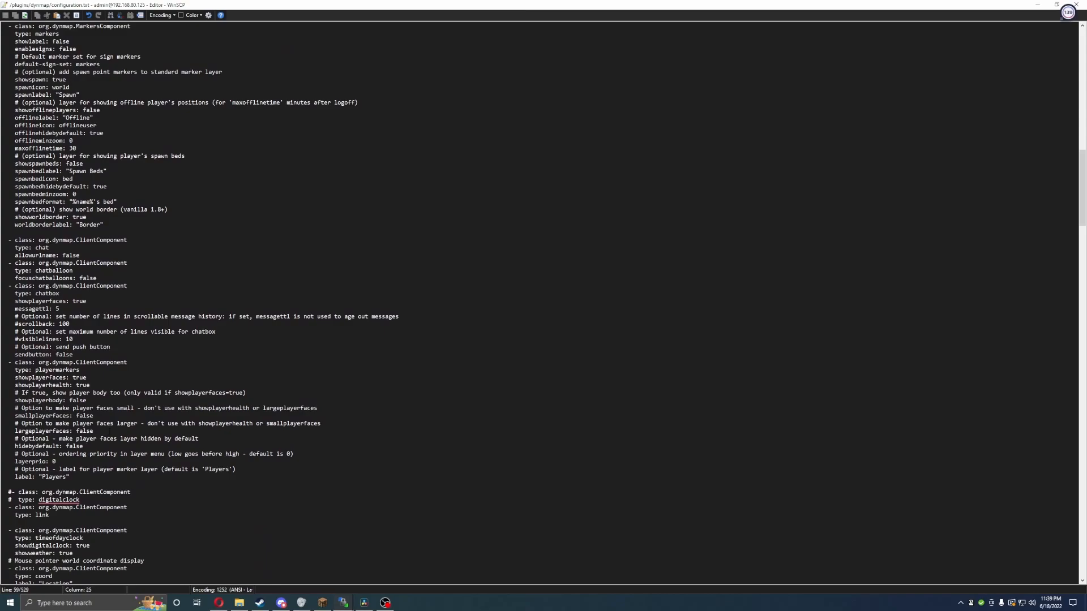
scroll("down", 3)
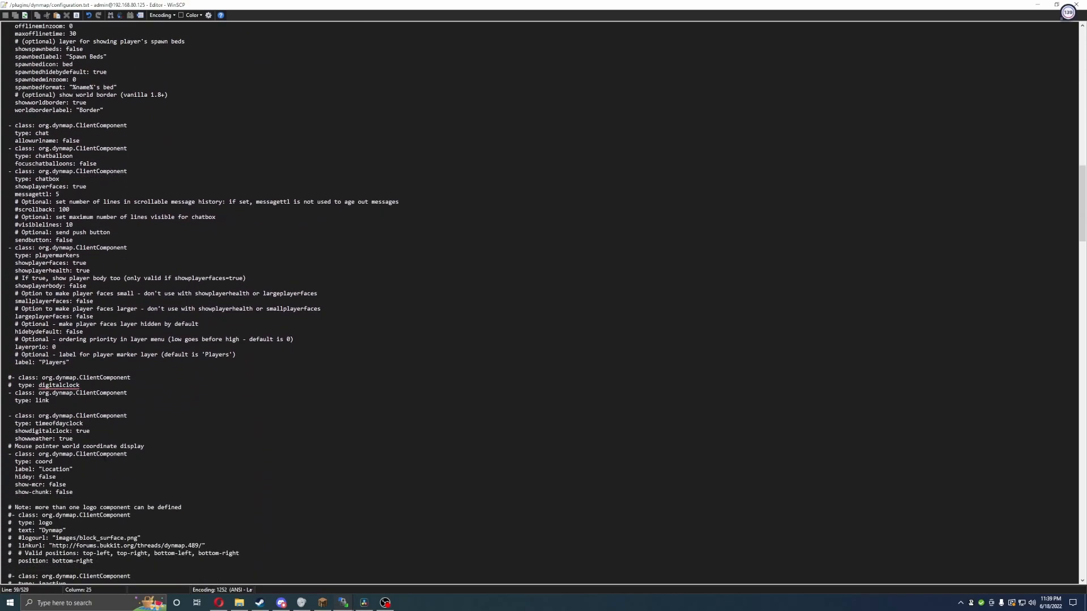
scroll("down", 3)
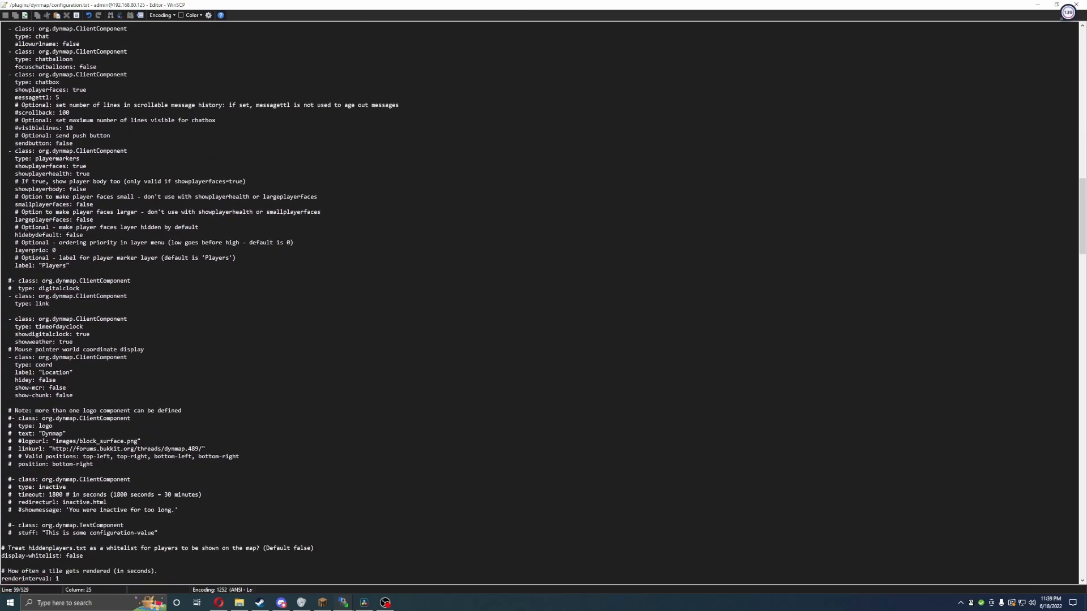
scroll("down", 3)
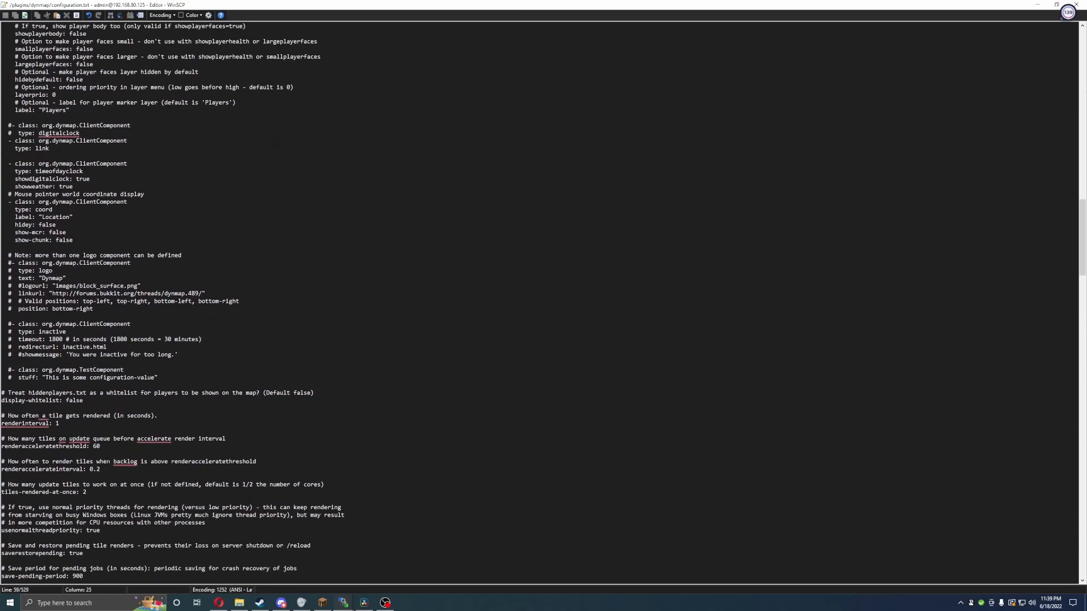
scroll("down", 3)
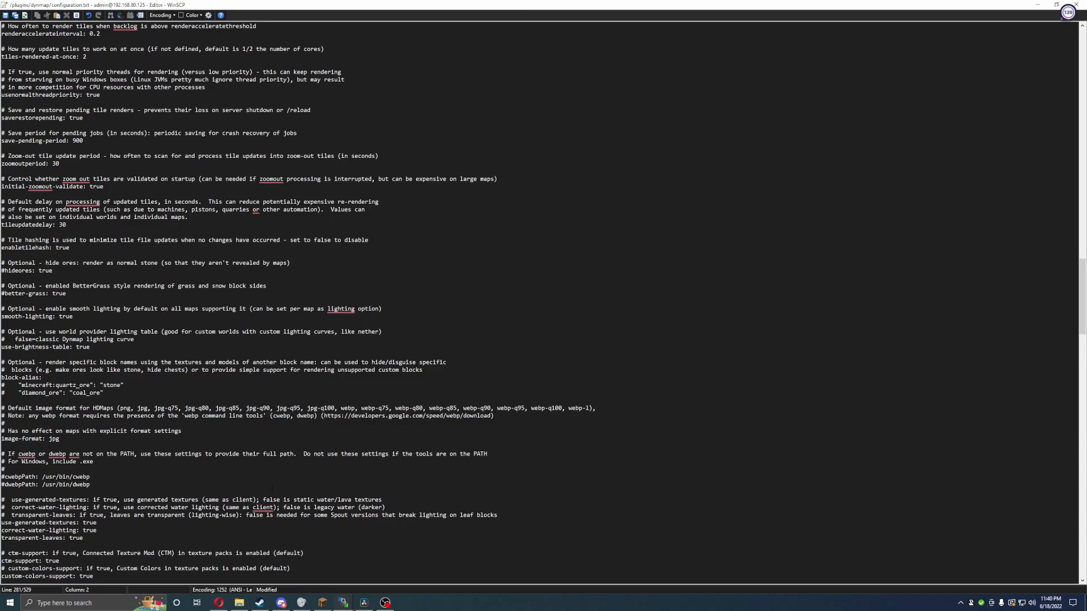
scroll("down", 3)
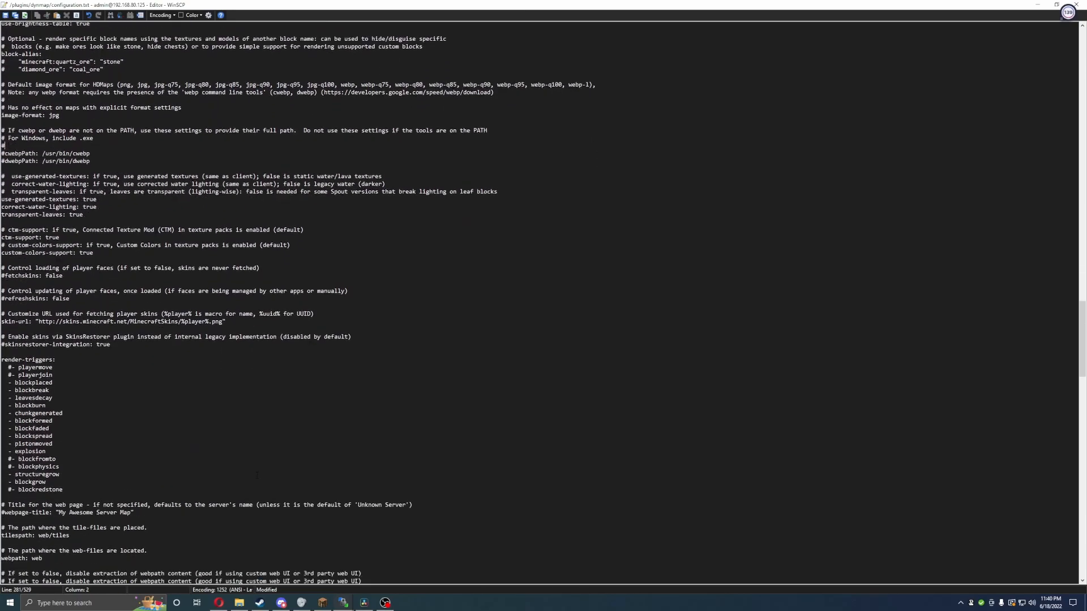
scroll("down", 3)
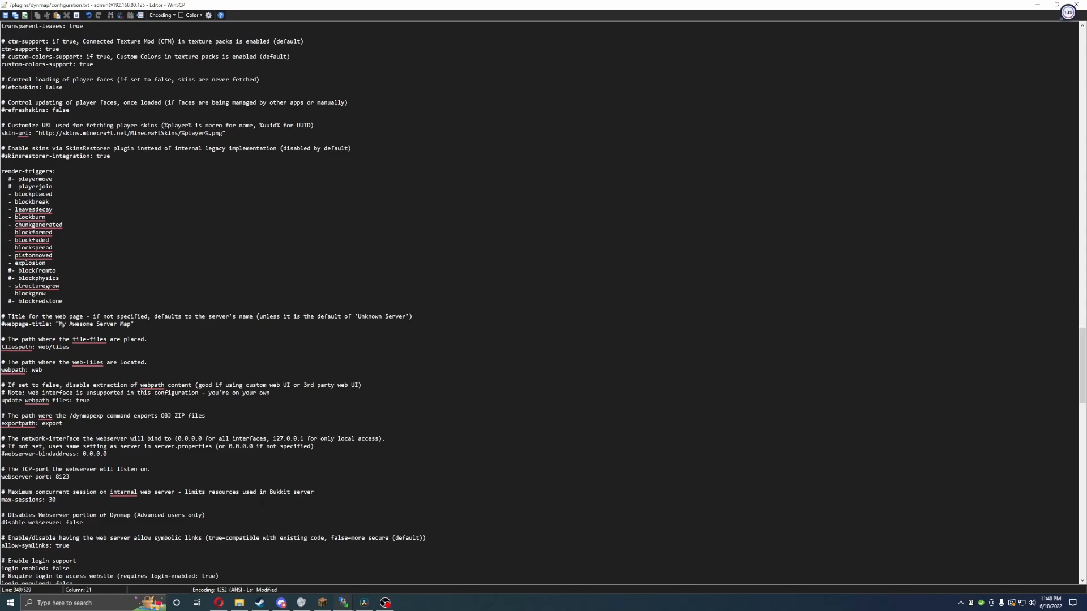
scroll("down", 3)
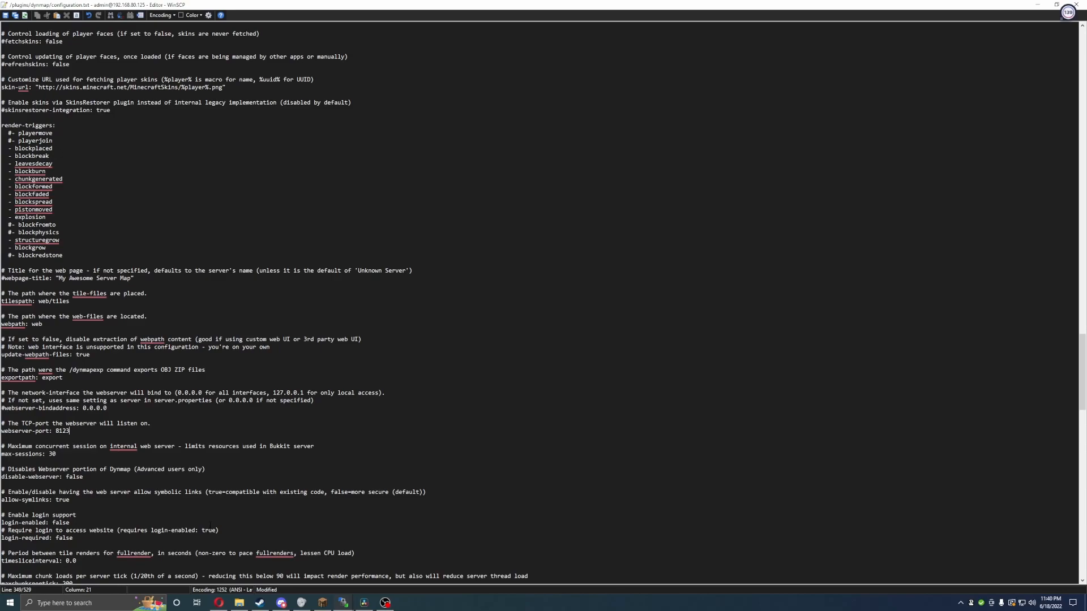
scroll("down", 3)
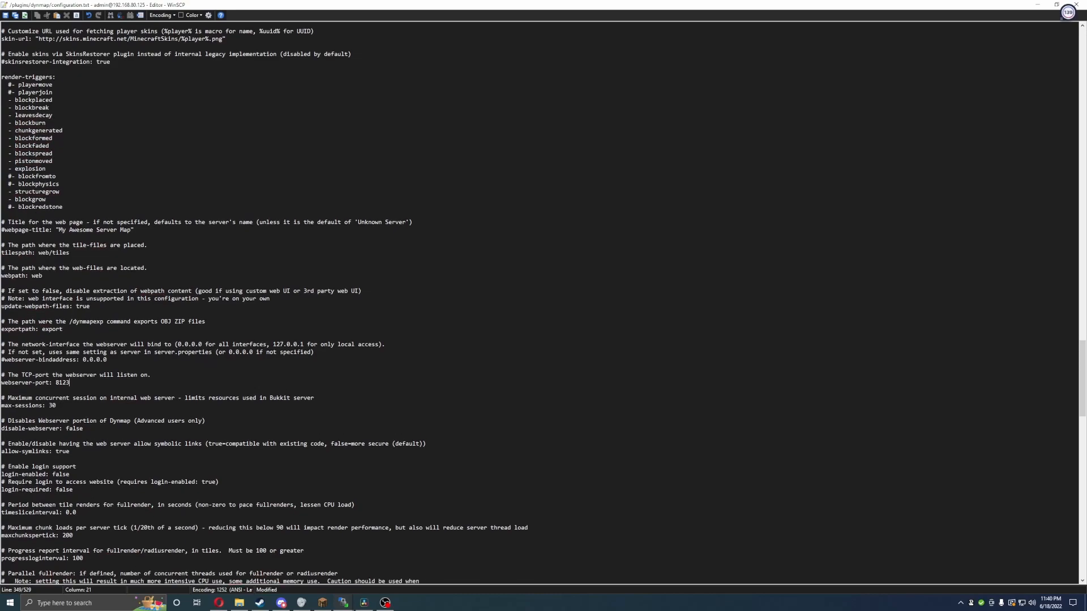
scroll("down", 3)
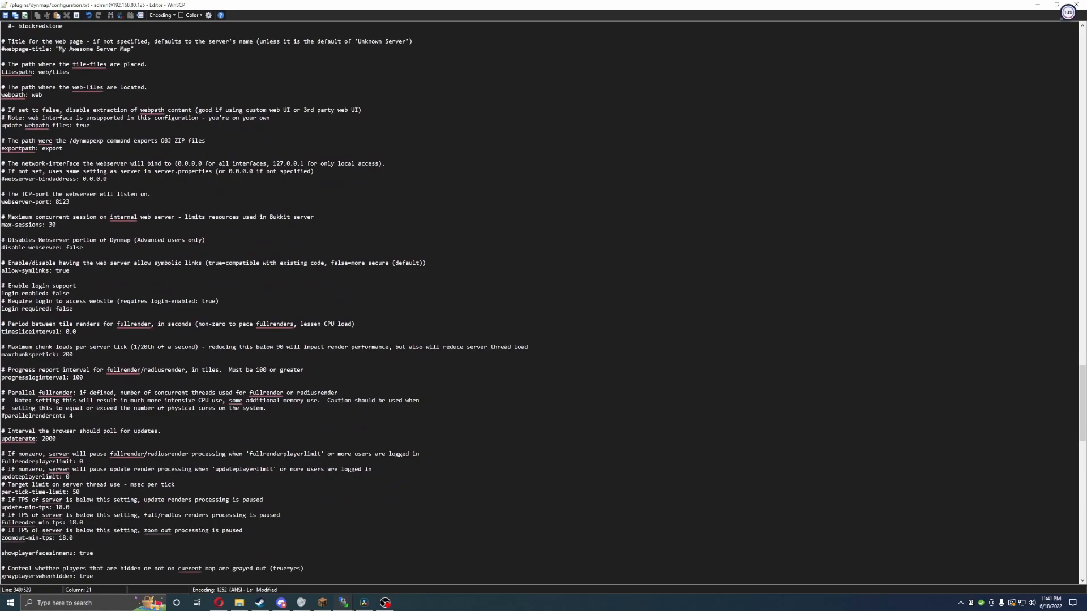
scroll("down", 3)
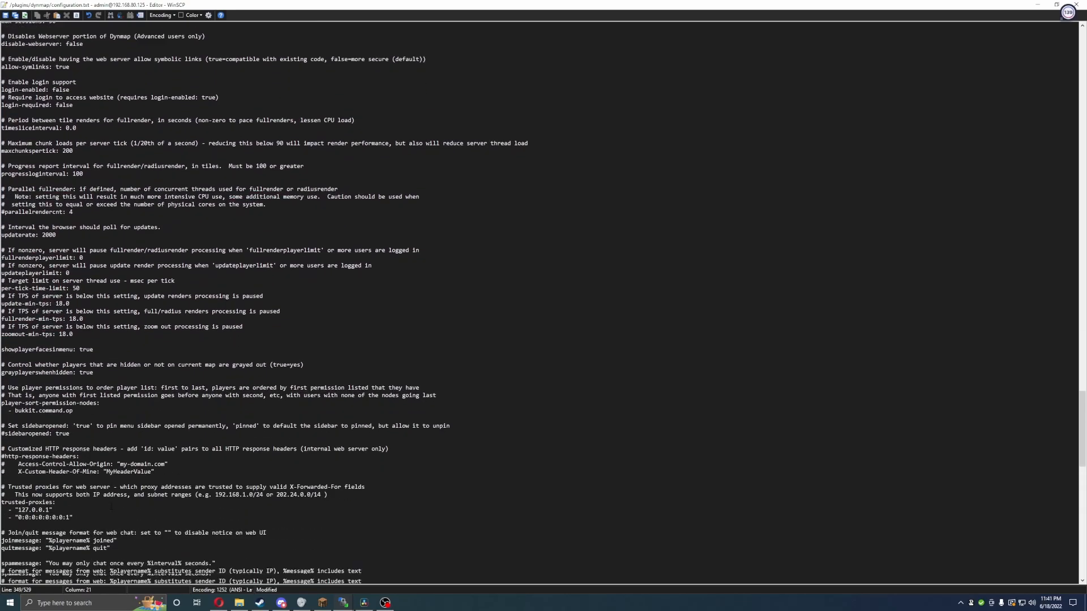
scroll("down", 3)
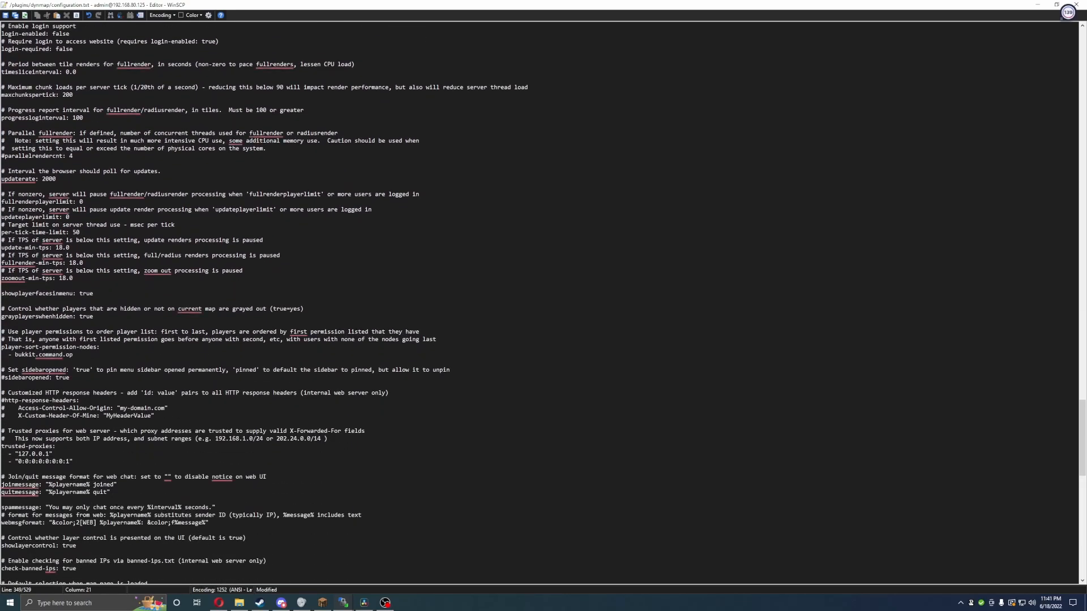
scroll("down", 3)
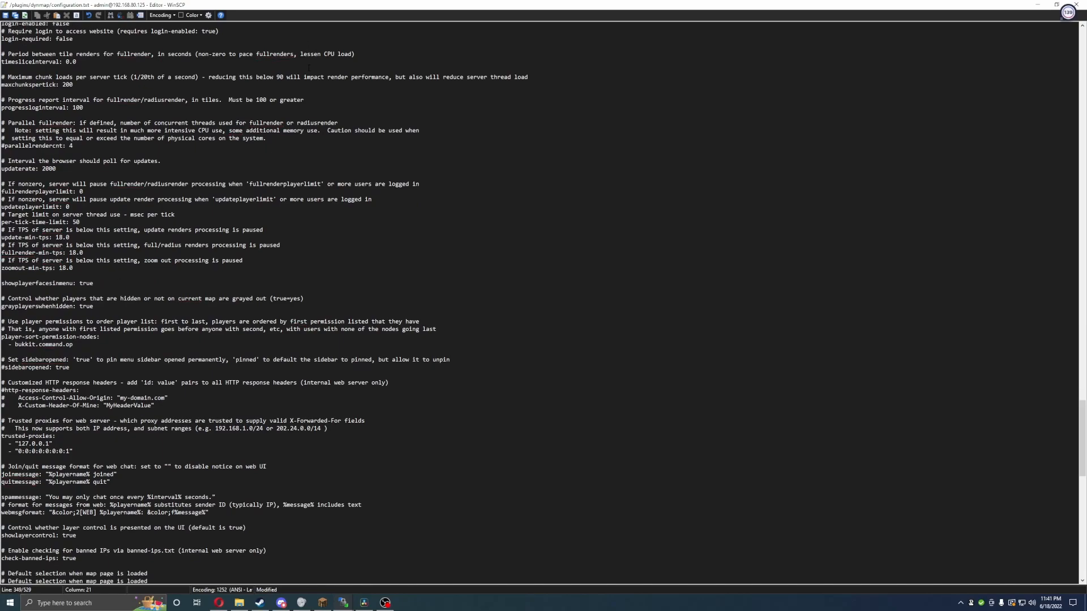
scroll("down", 3)
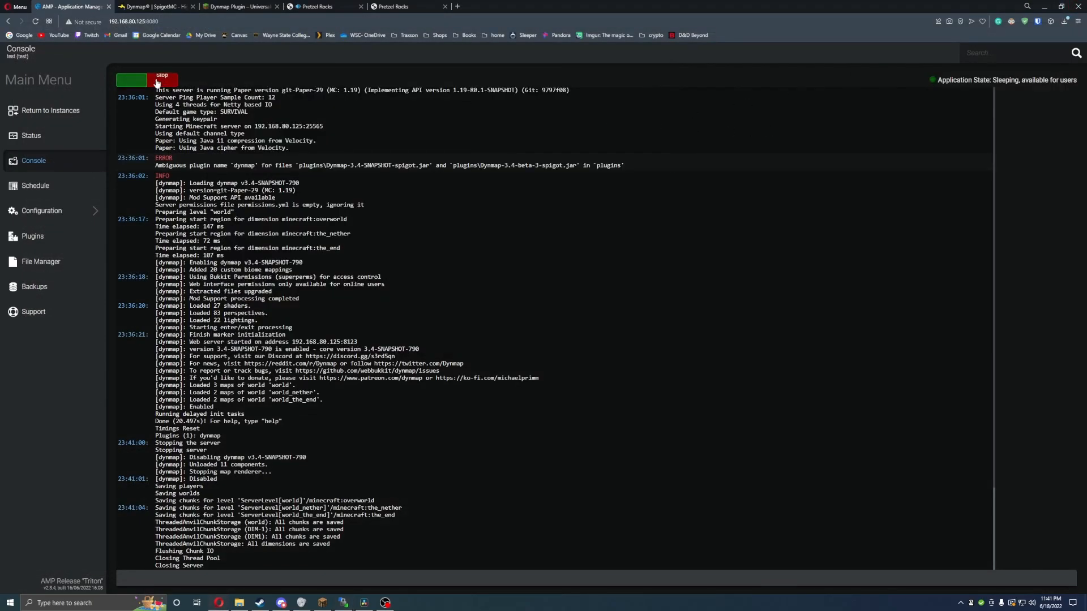
Step: Stop the Minecraft server from the AMP console, then start it again
left_click(163, 80)
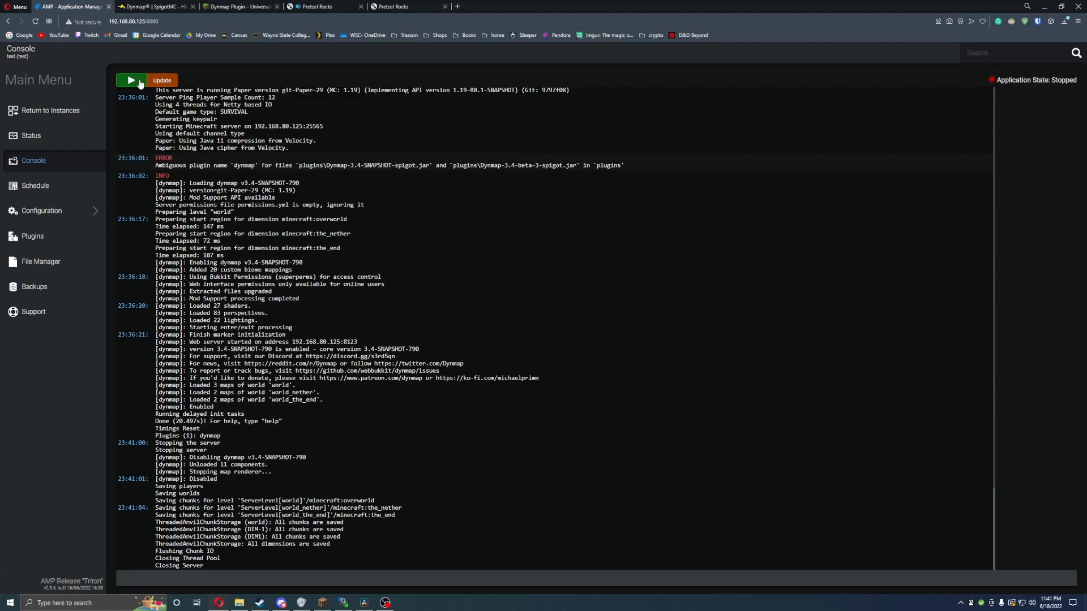
left_click(130, 80)
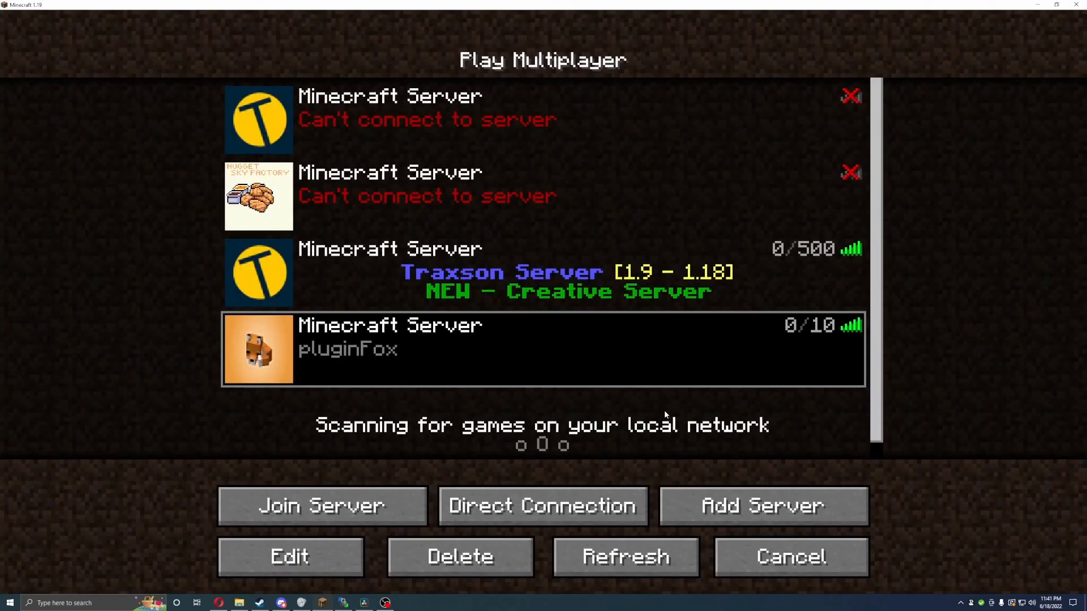
Step: Select pluginFox in the multiplayer list and join the server
left_click(623, 556)
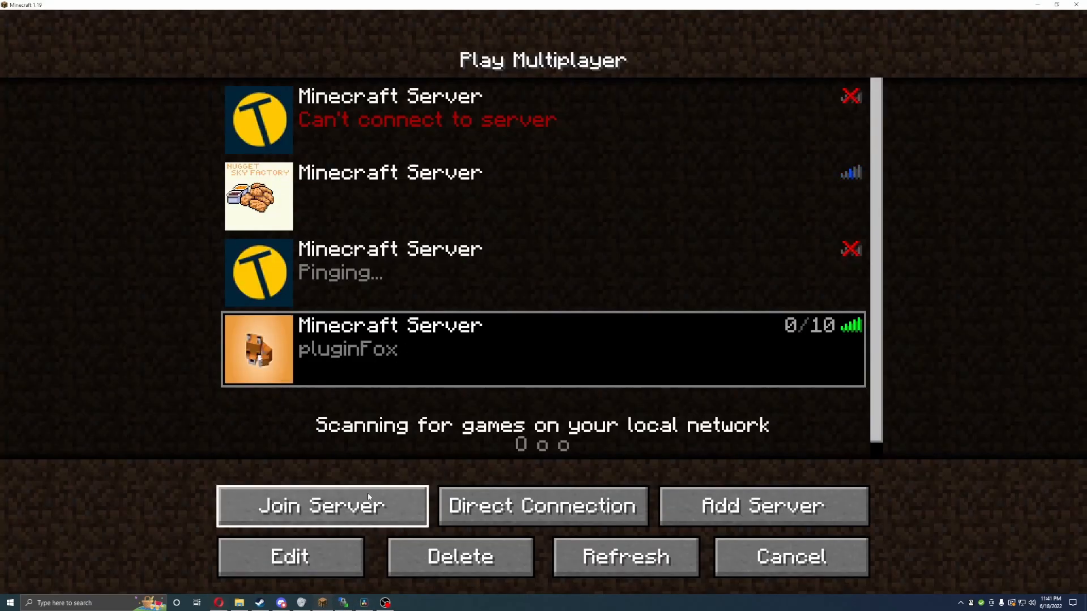
left_click(322, 505)
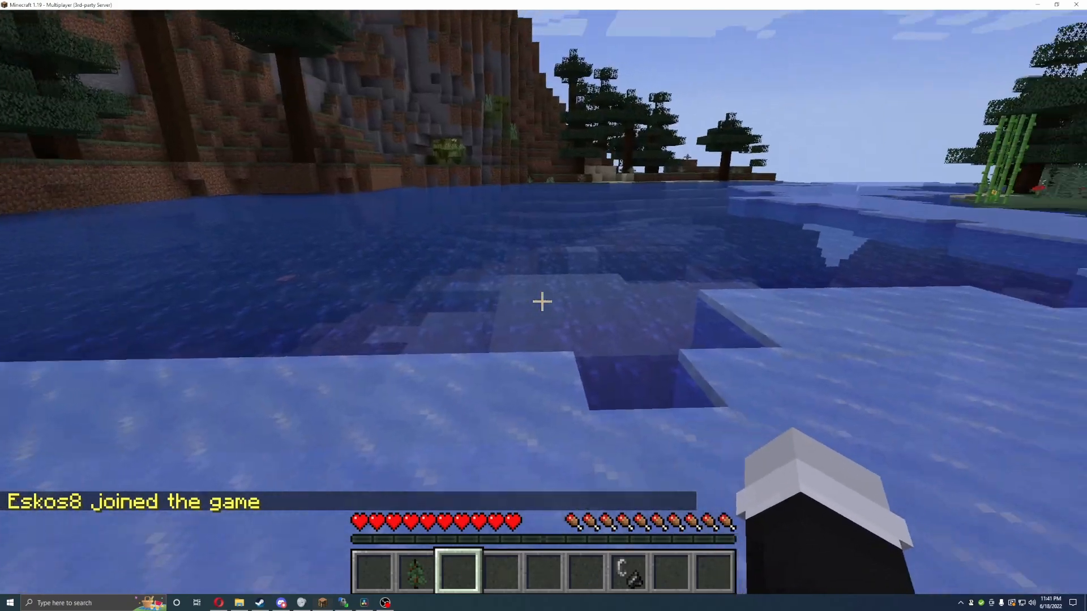
mouse_move(542, 301)
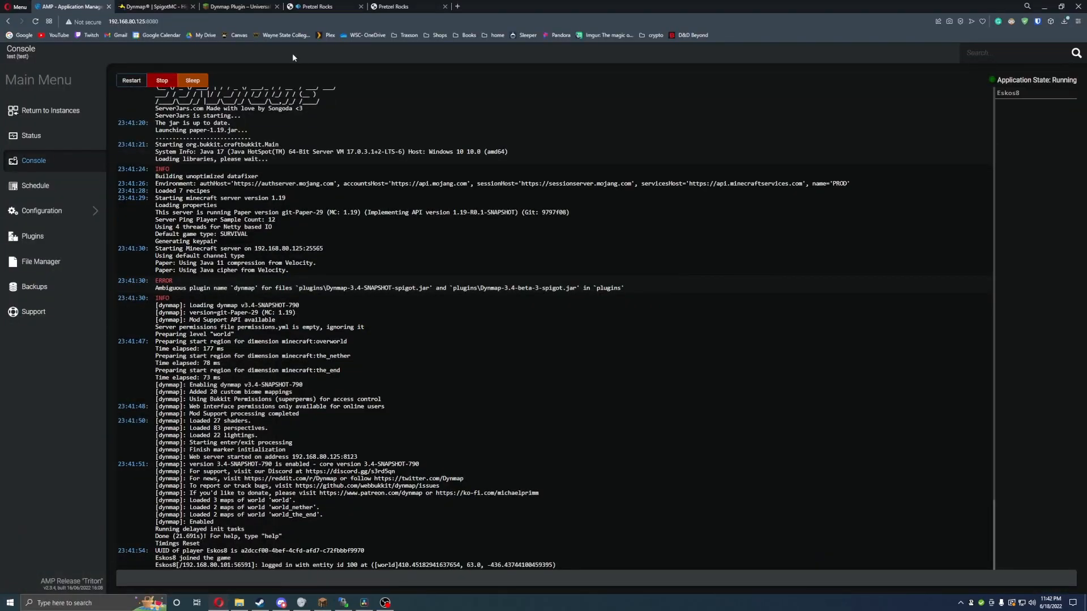
Step: Resume the game and switch your own game mode to Creative
left_click(229, 6)
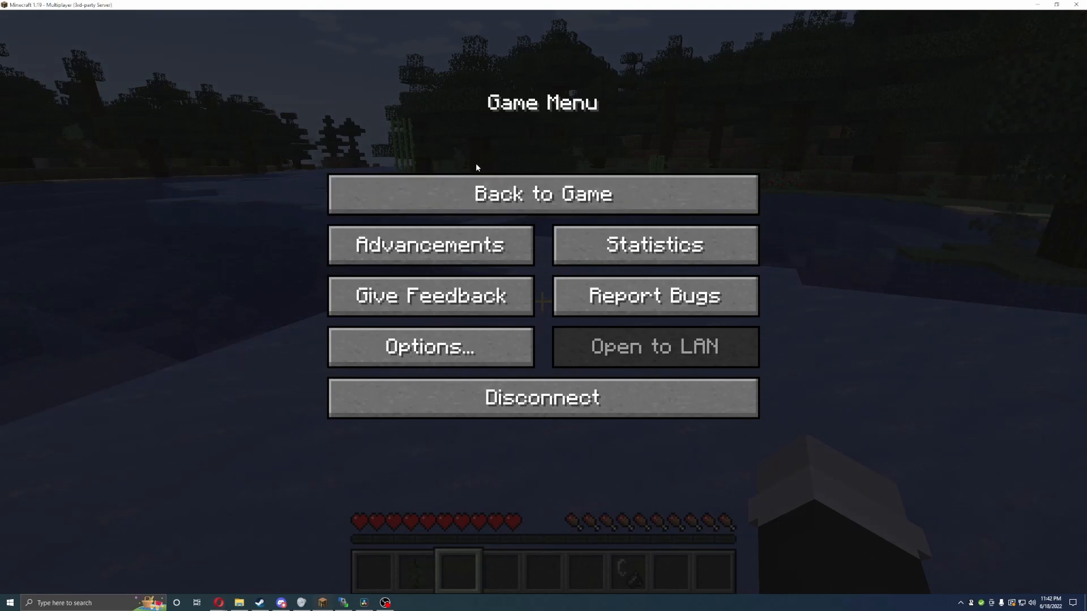
left_click(543, 194)
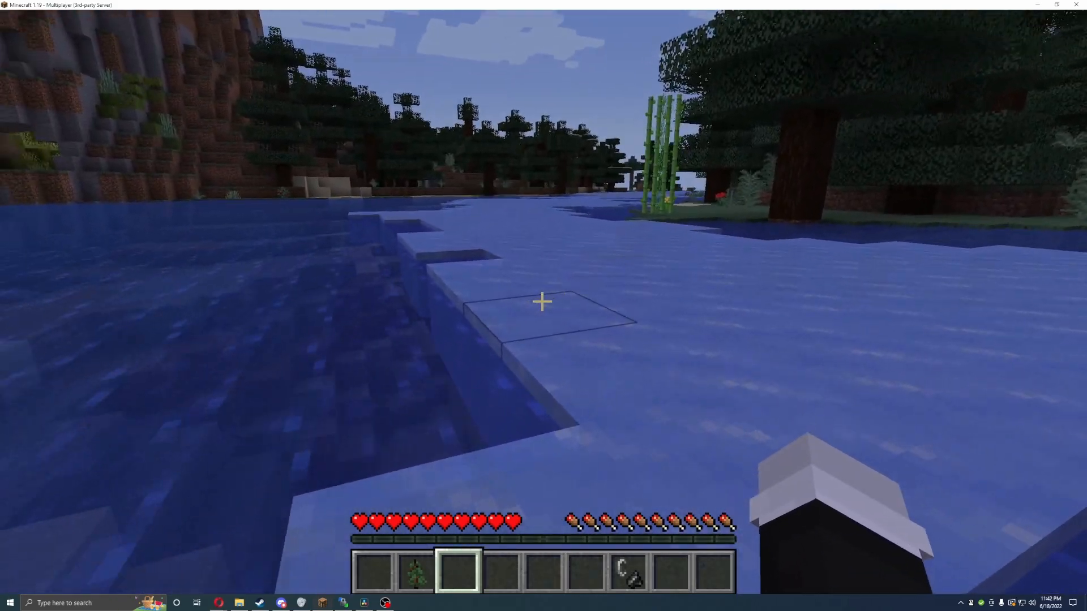
type("/gamemode")
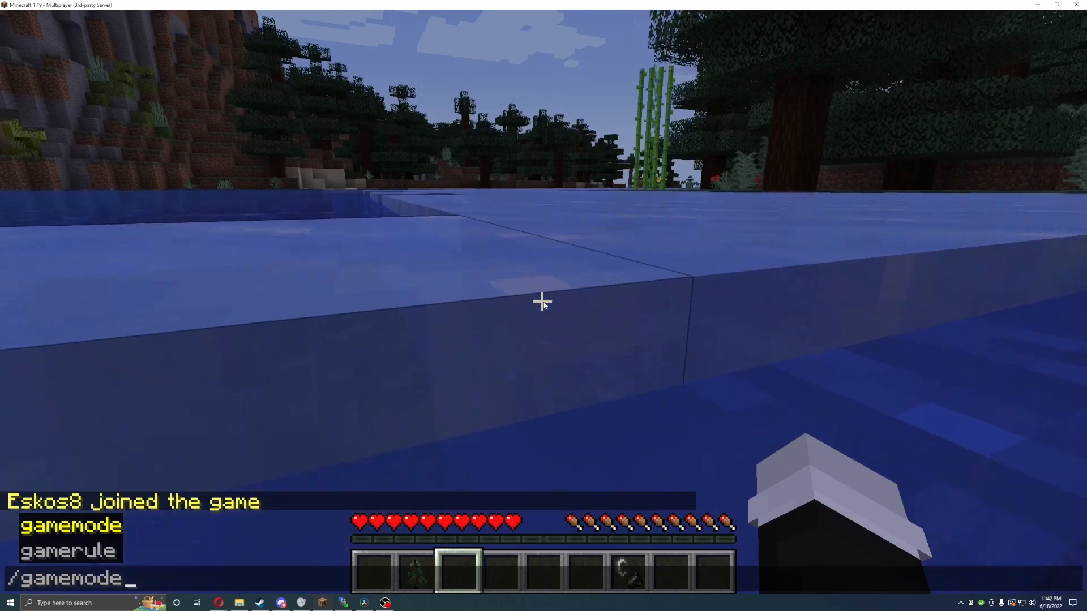
type("adventure")
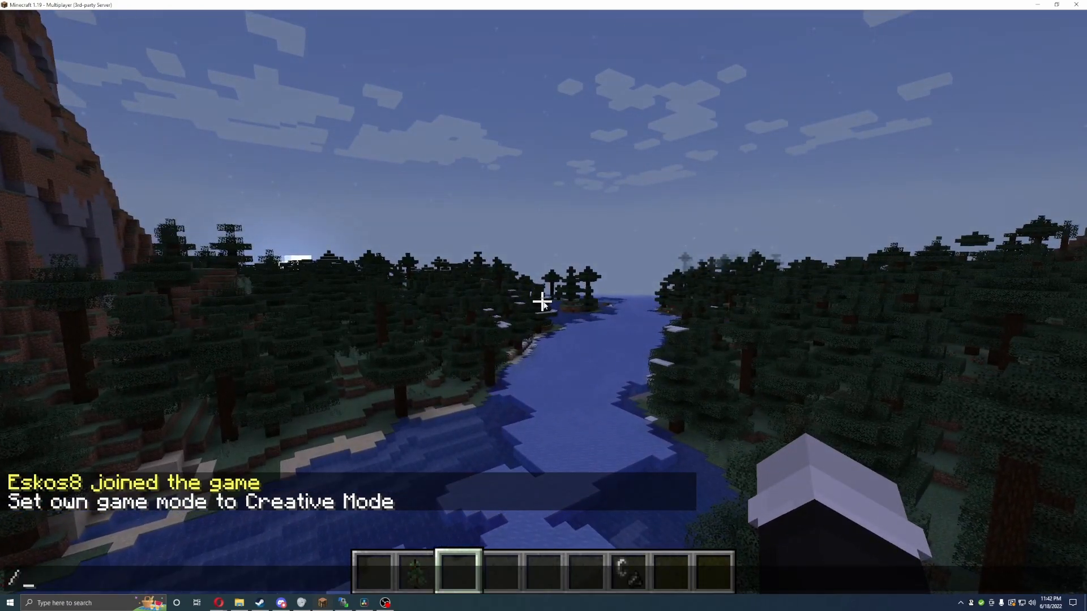
type("/deop")
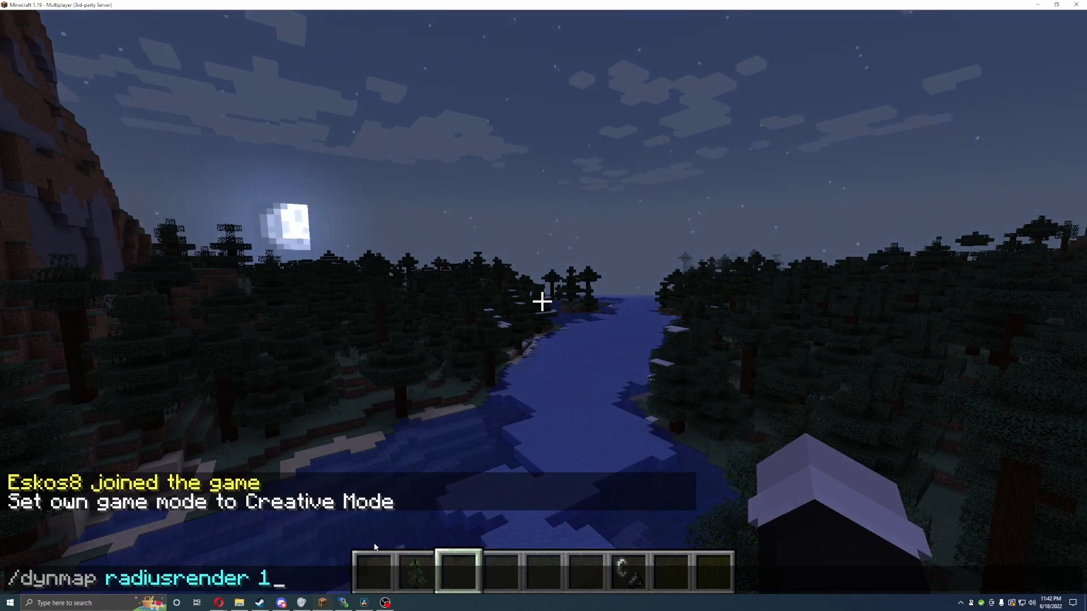
Step: Run /dynmap radiusrender 5 5, which reports world '5' not defined
type("5 cave")
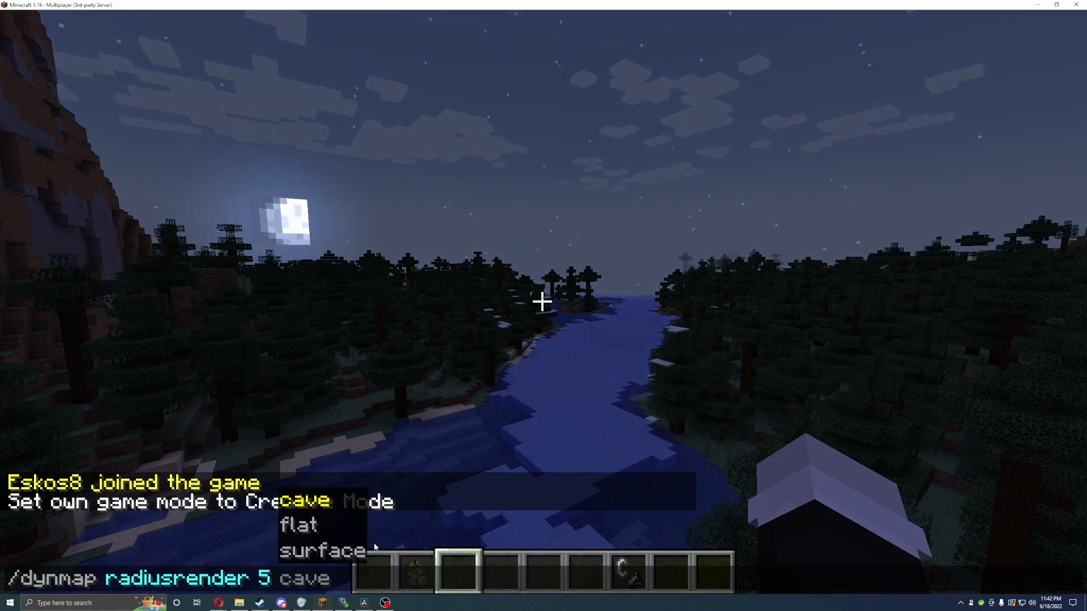
type("5")
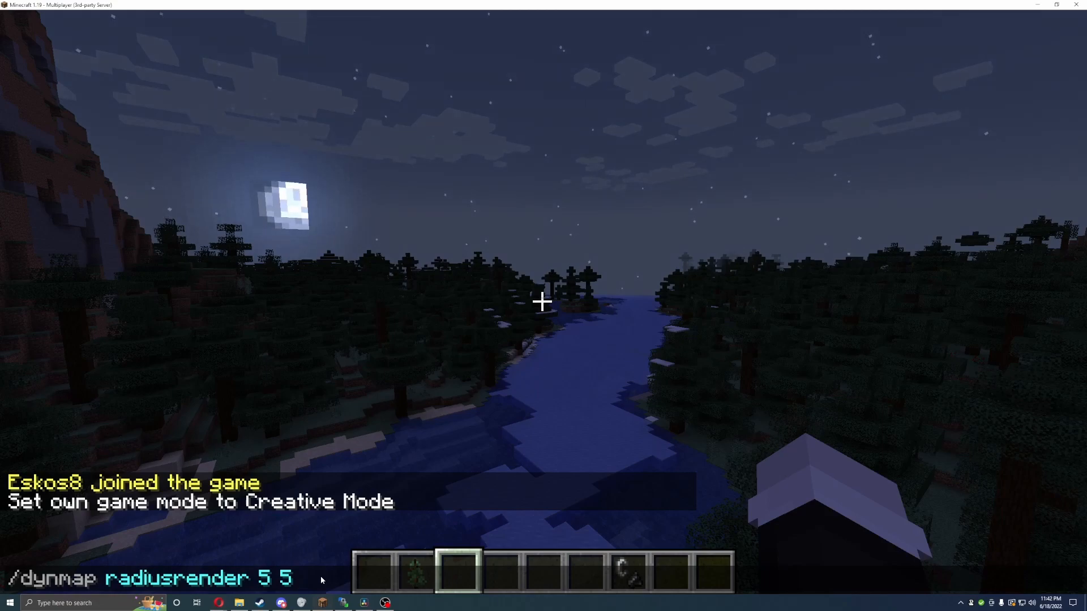
type("20")
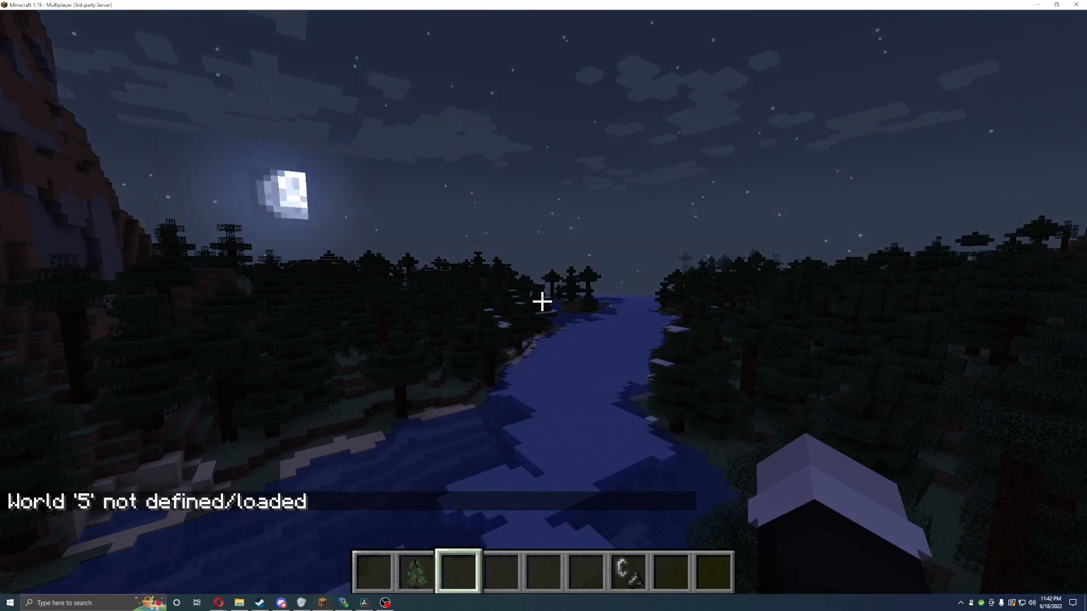
Step: Queue a 20-block Dynmap radius render of the world, fixing the invalid coordinate attempt
type("/dynmap radiusrender 5 5 20")
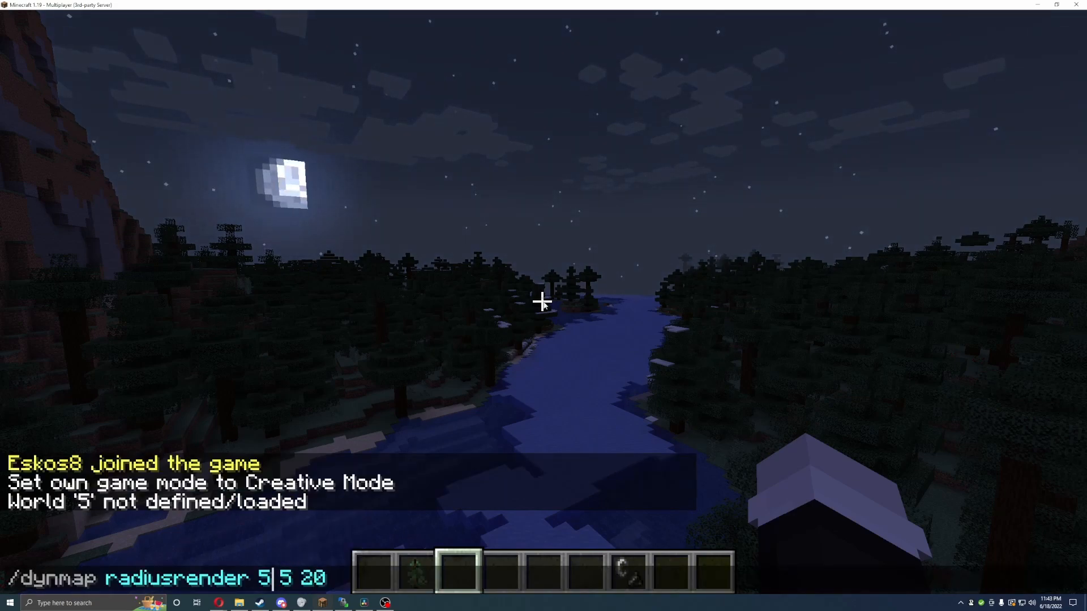
key("space")
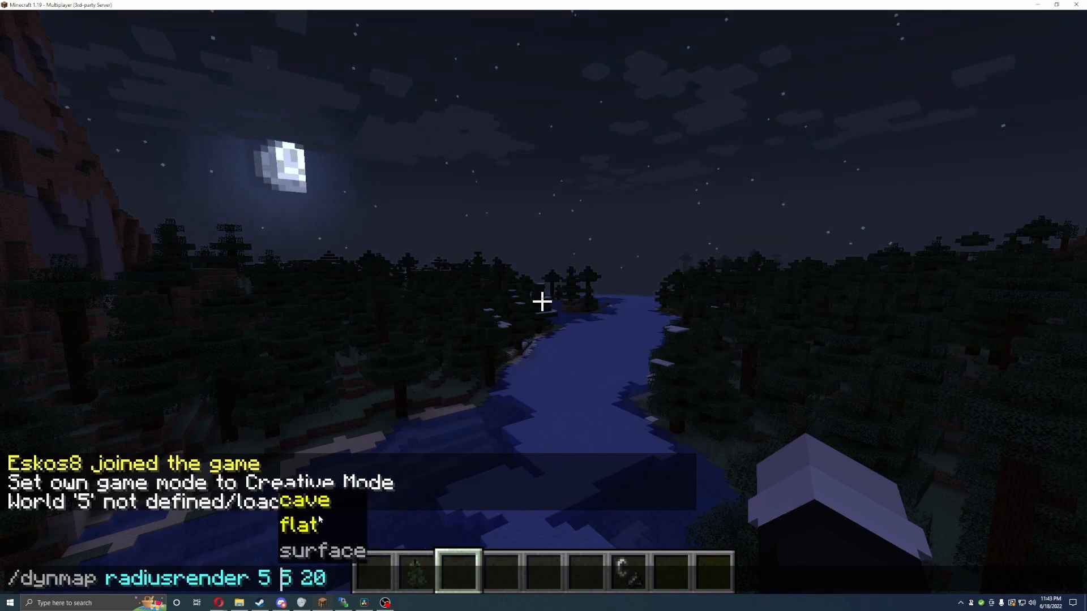
left_click(305, 501)
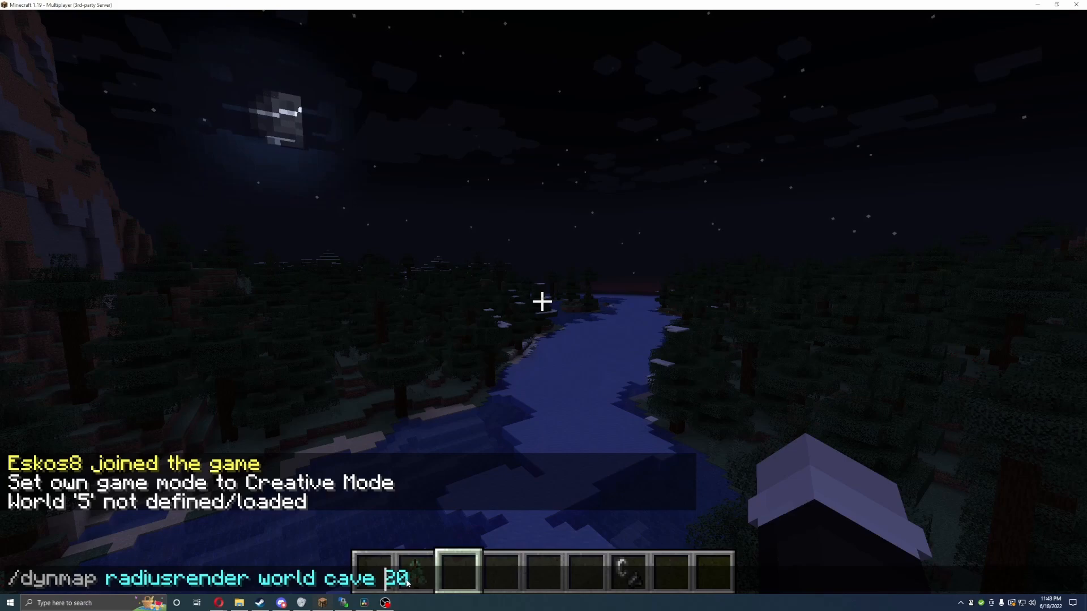
key("Enter")
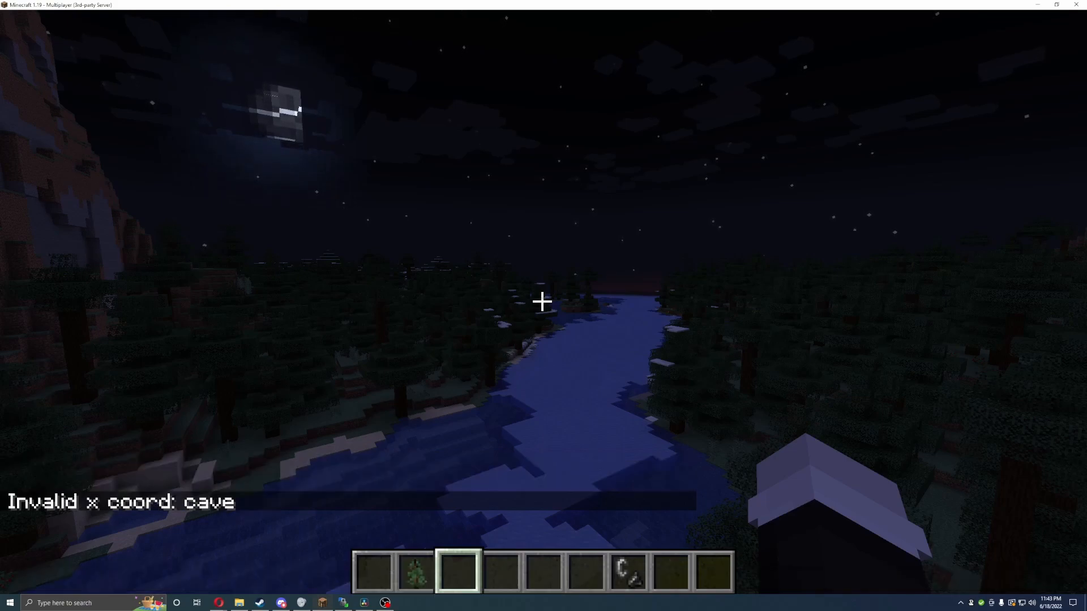
type("/dynmap radiusrender world cave 20")
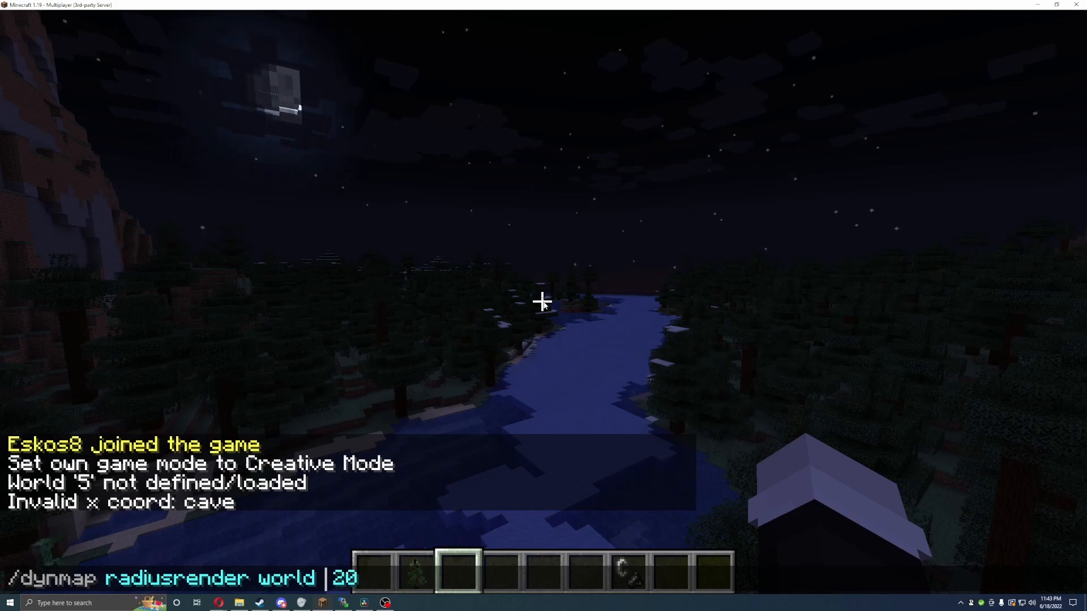
key("enter")
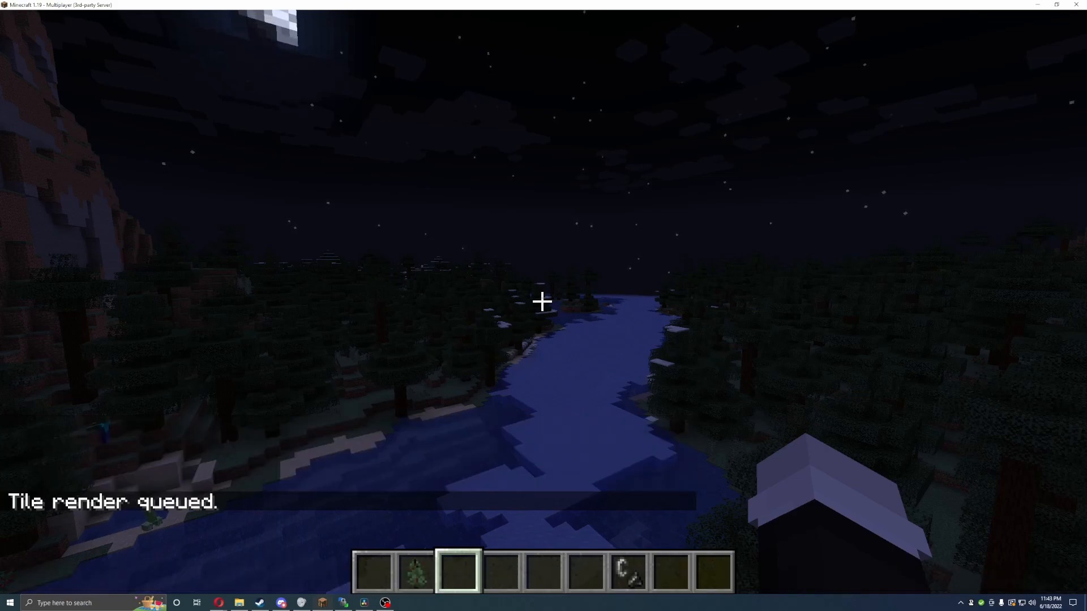
mouse_move(543, 301)
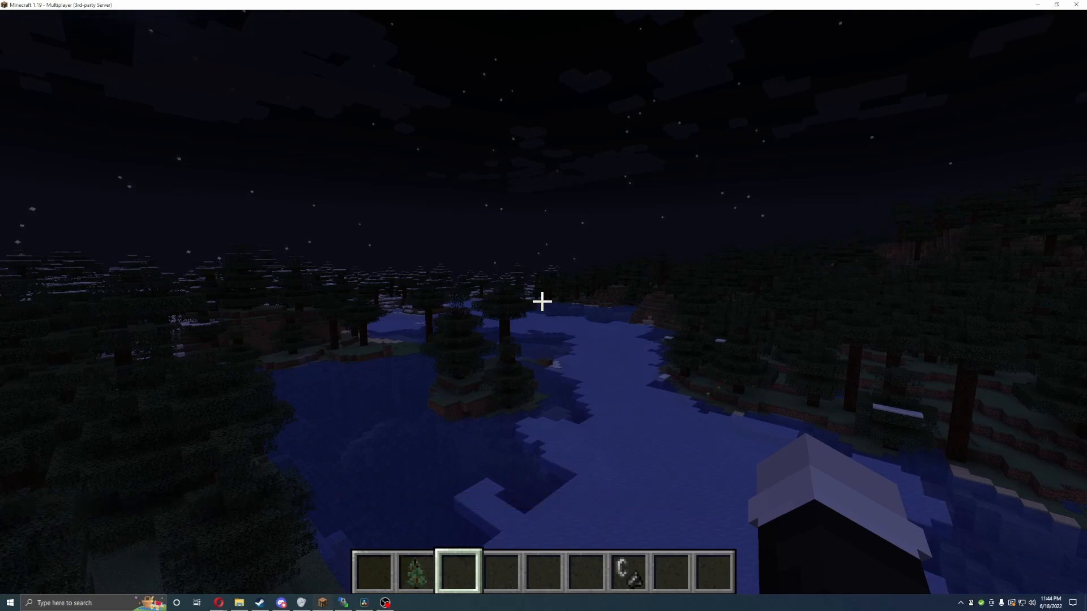
mouse_move(543, 302)
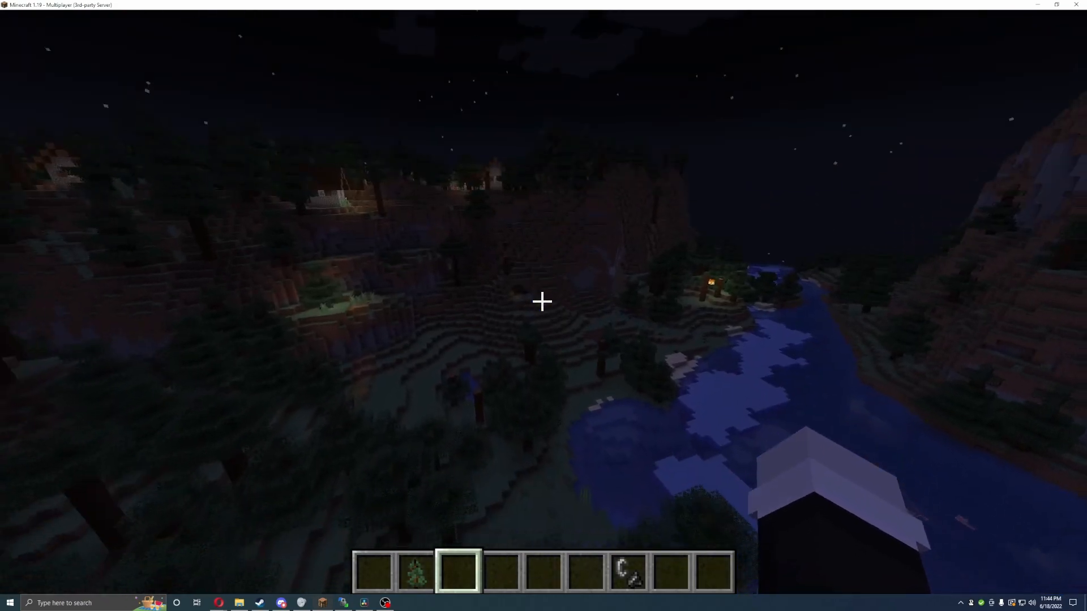
mouse_move(543, 301)
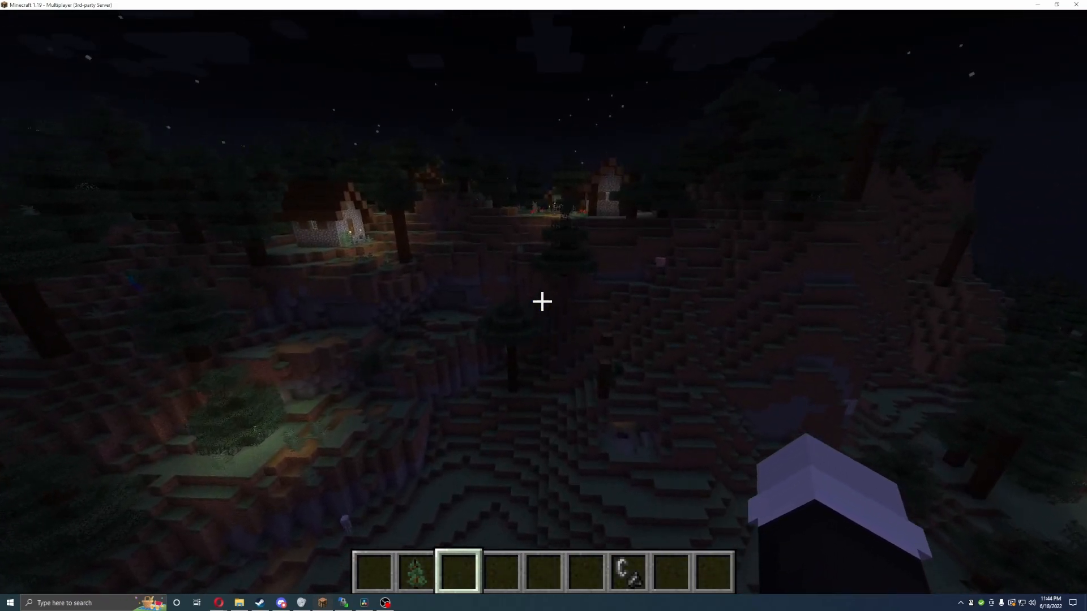
mouse_move(543, 301)
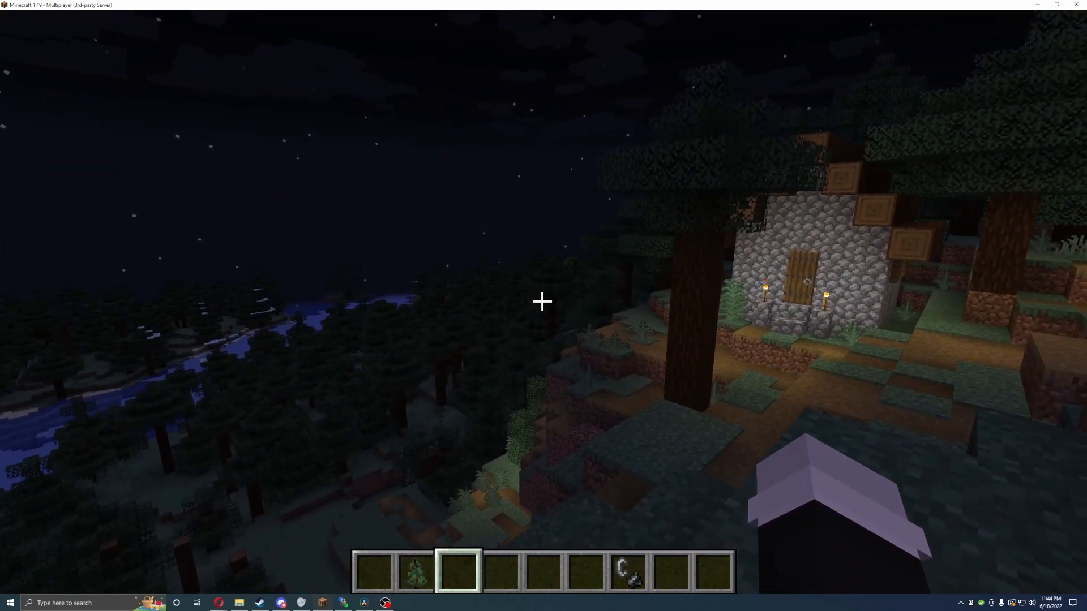
mouse_move(543, 300)
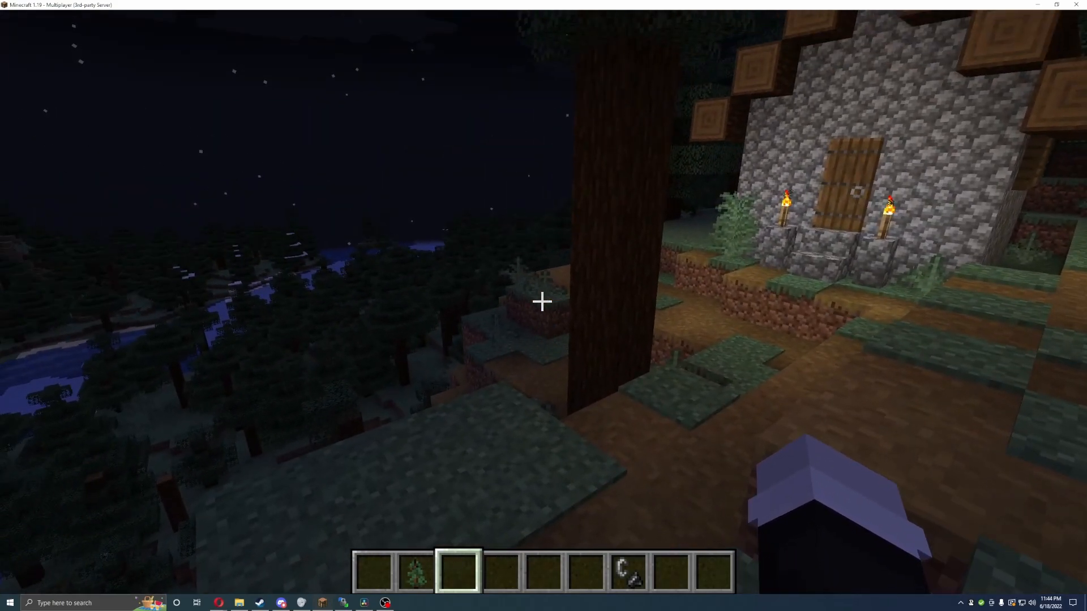
type("/dynmap render world")
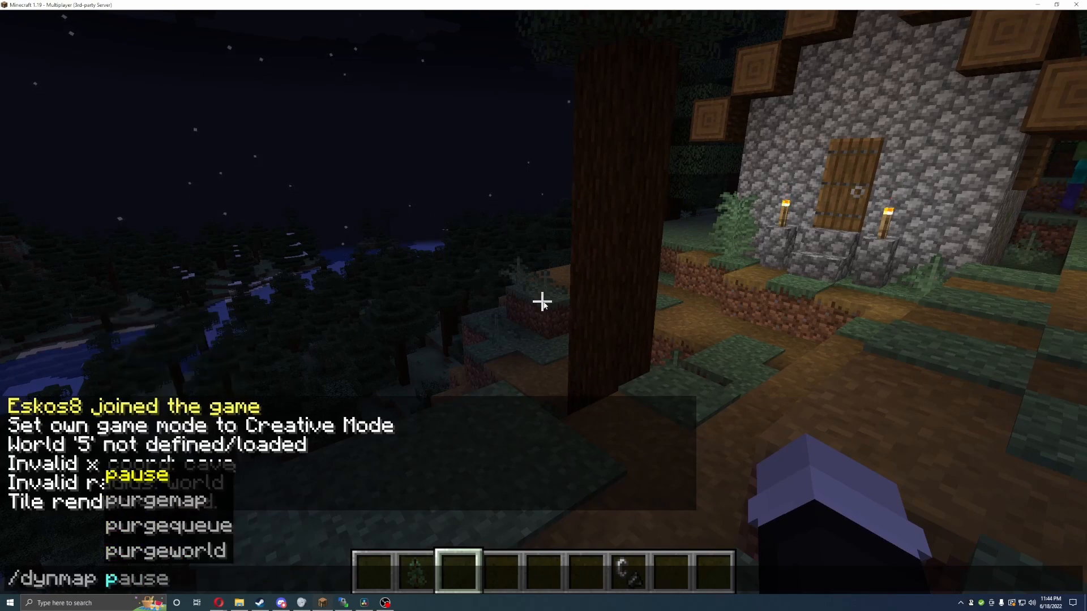
Step: Check render status and run 'dynmap pause all', then bring up the Game Menu
key("enter")
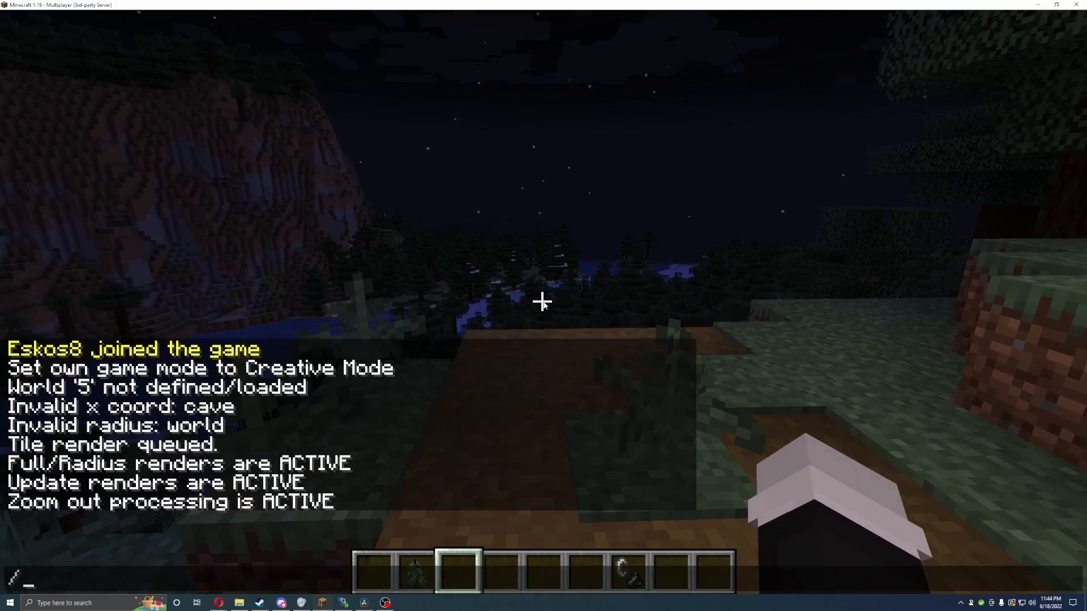
type("dynmap pause all")
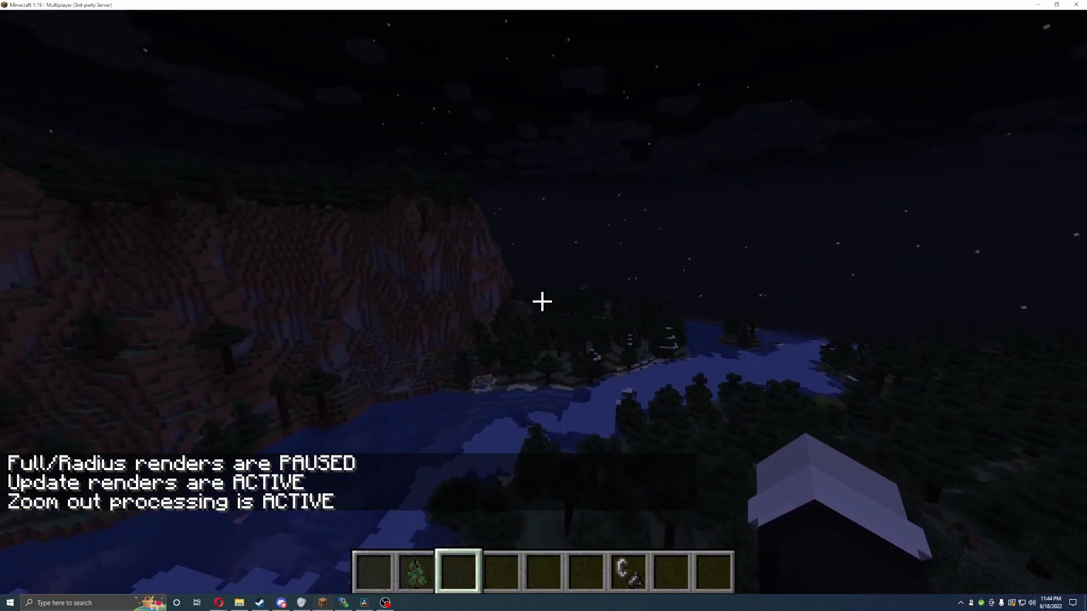
mouse_move(543, 300)
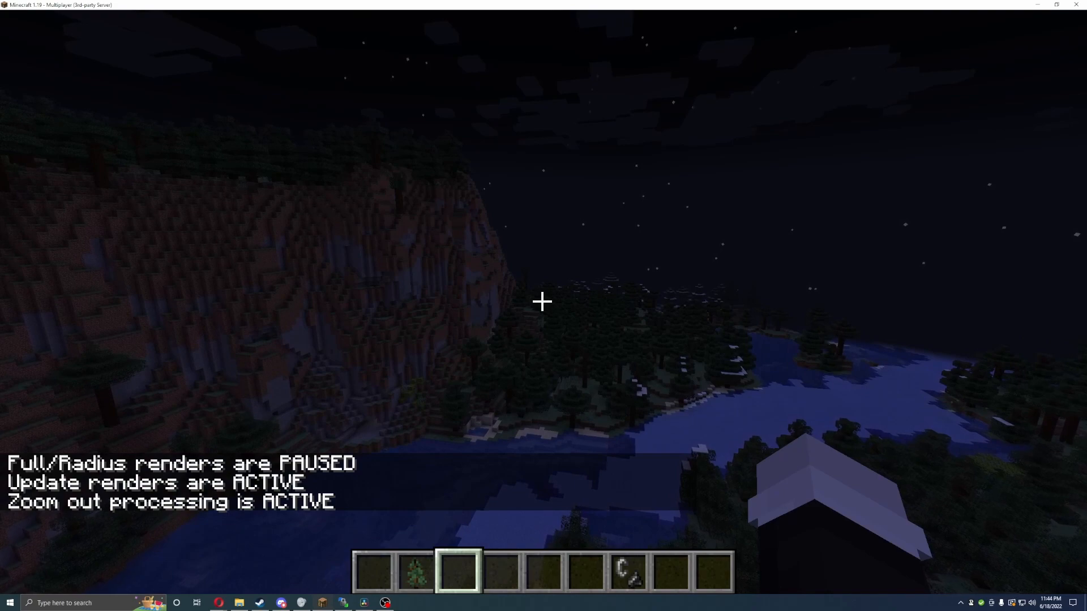
key("Escape")
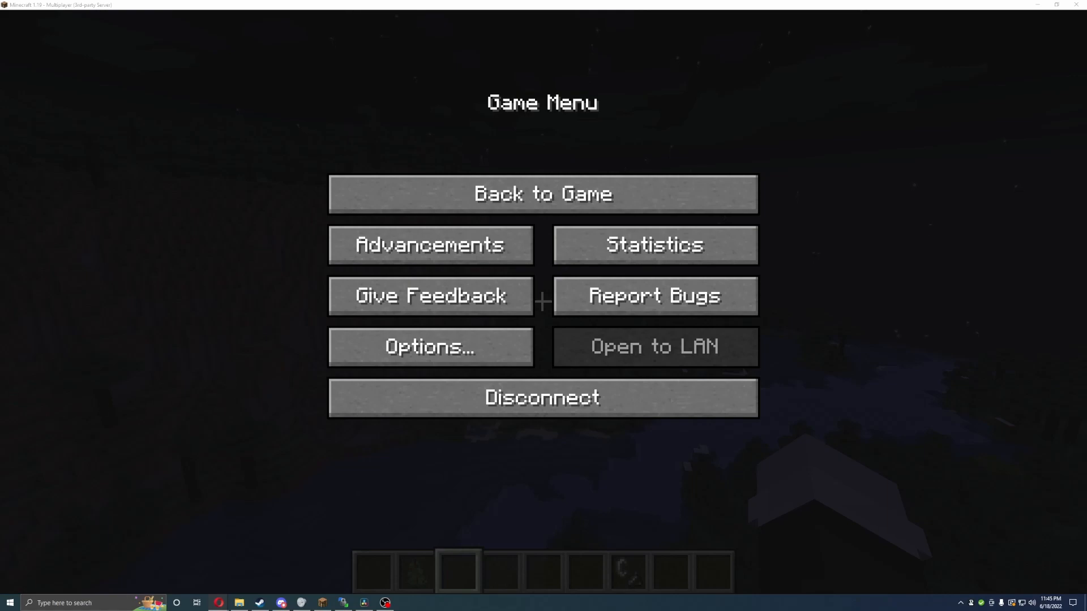
mouse_move(876, 405)
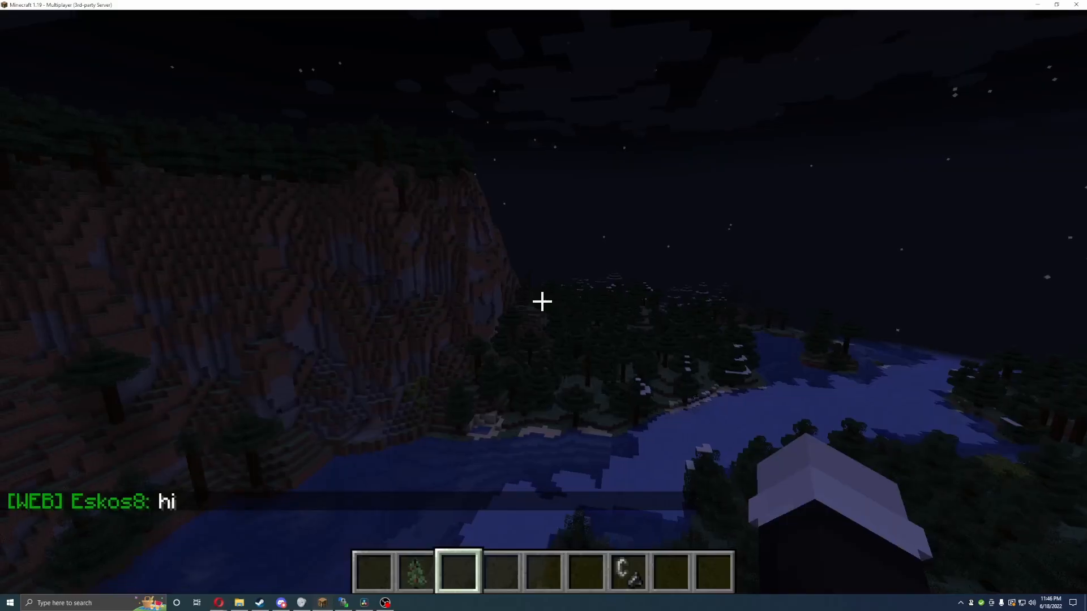
mouse_move(543, 302)
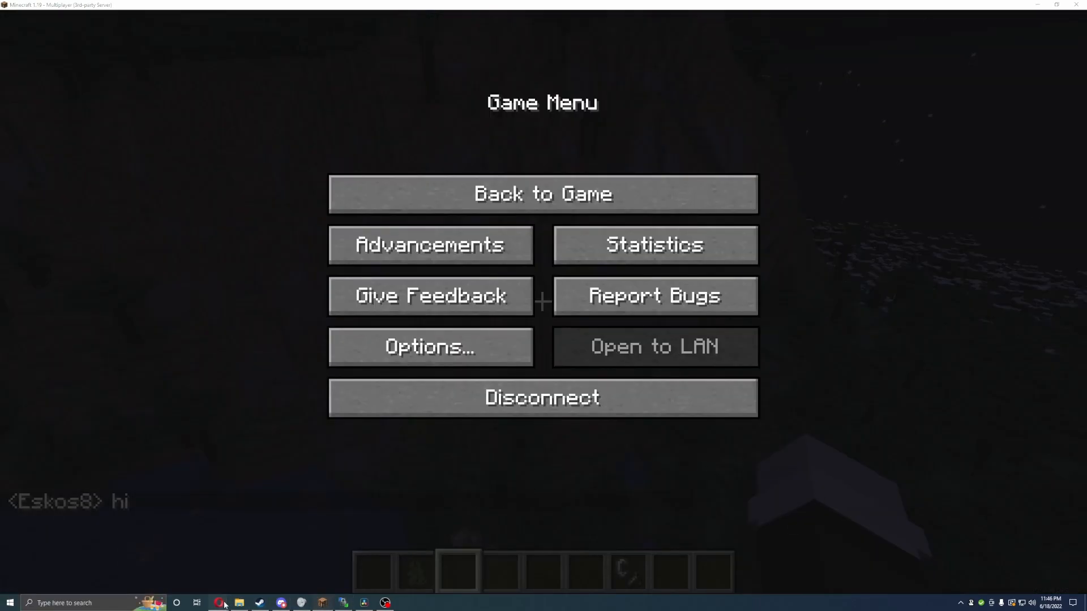
Step: Switch to the browser showing the Dynmap web map after 'hi' arrives in chat
left_click(219, 602)
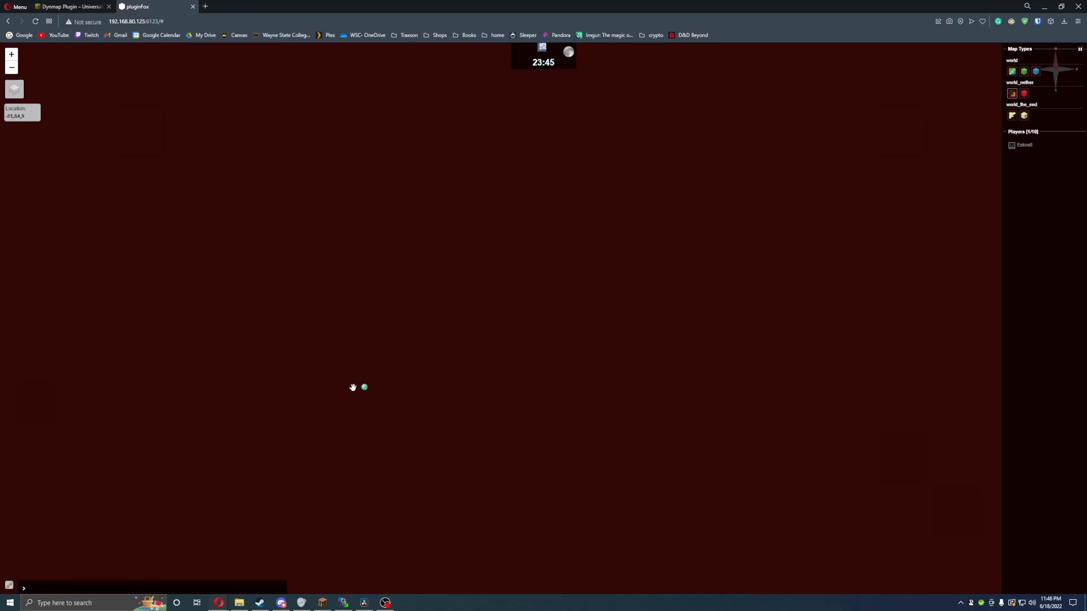
Step: Select the overworld map type to view freshly rendered tiles around the player
left_click(1023, 115)
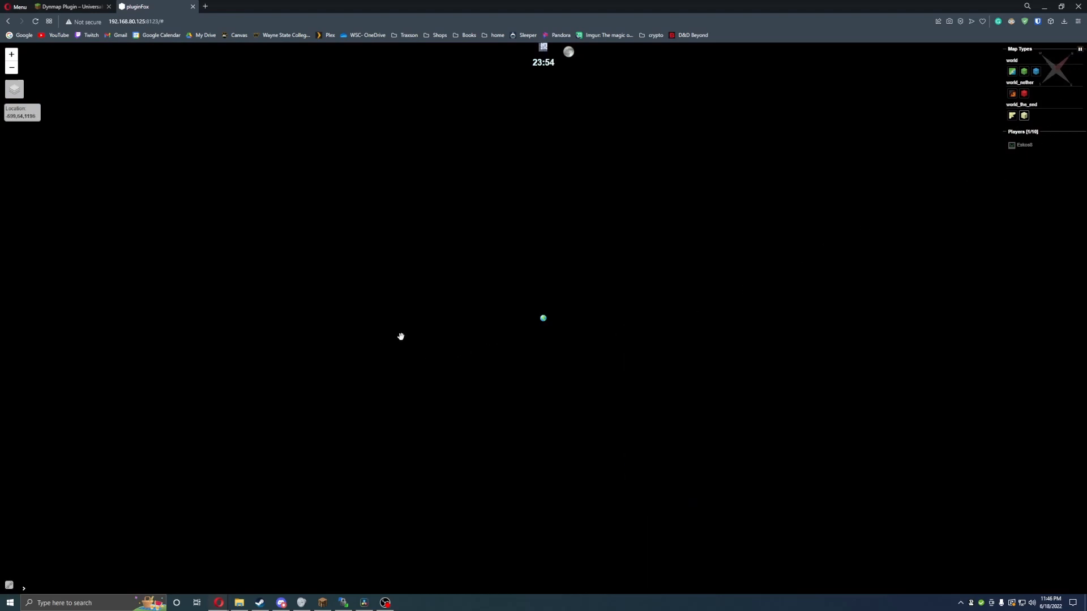
mouse_move(1080, 73)
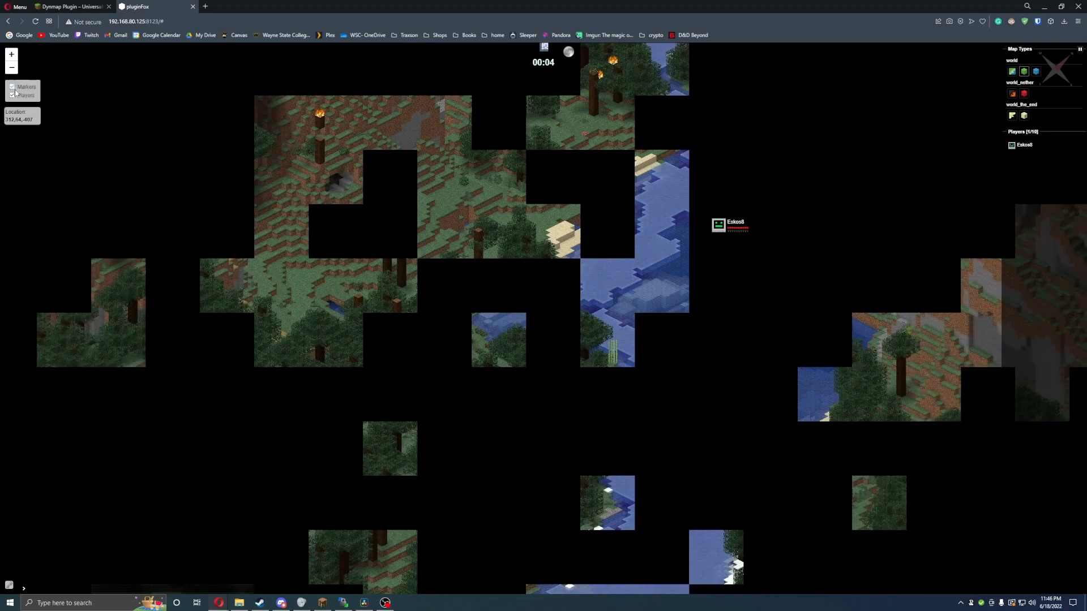
right_click(588, 258)
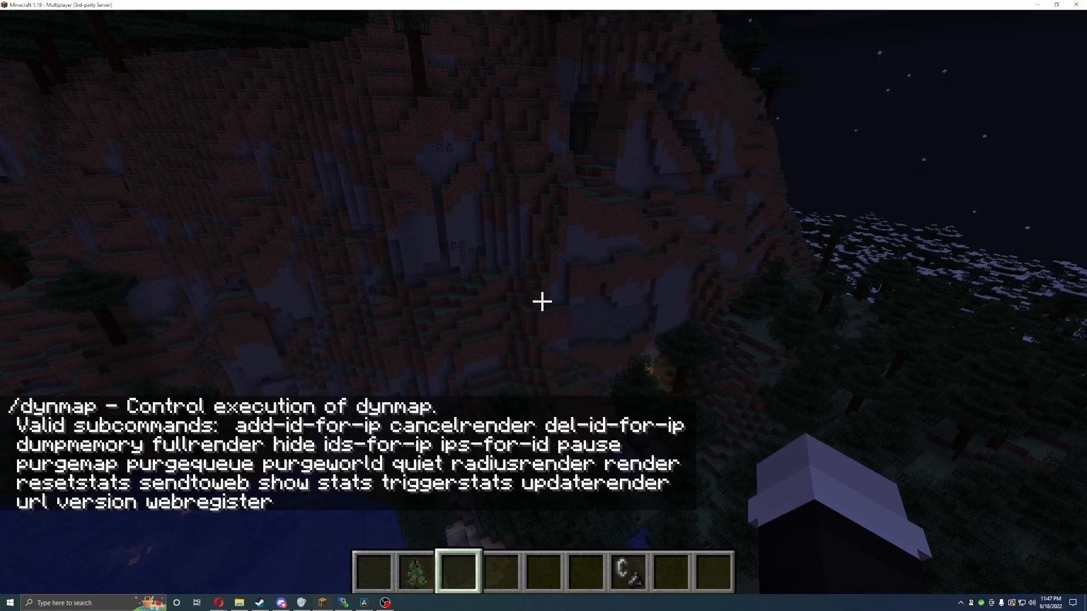
Step: Browse the /dynmap subcommand suggestions, resume the game, and close chat unsent
type("m")
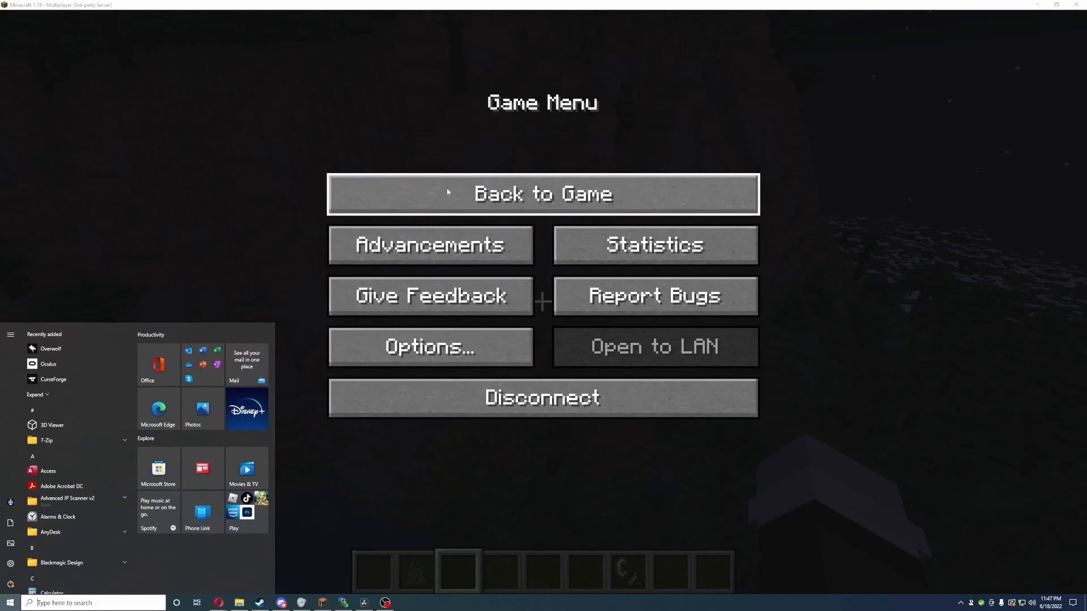
left_click(543, 193)
type("/dynmap")
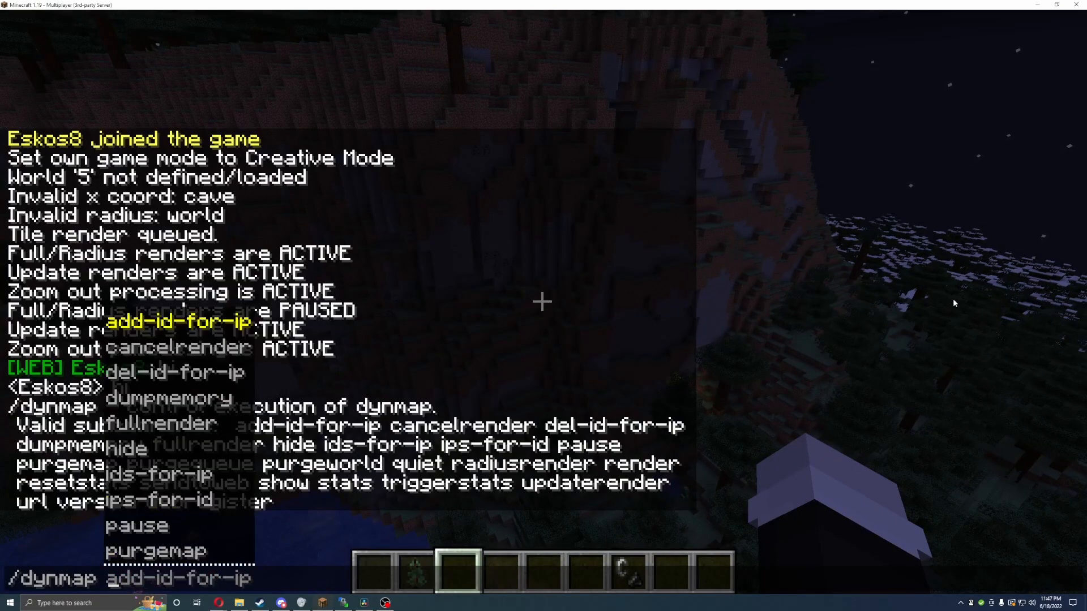
key("Escape")
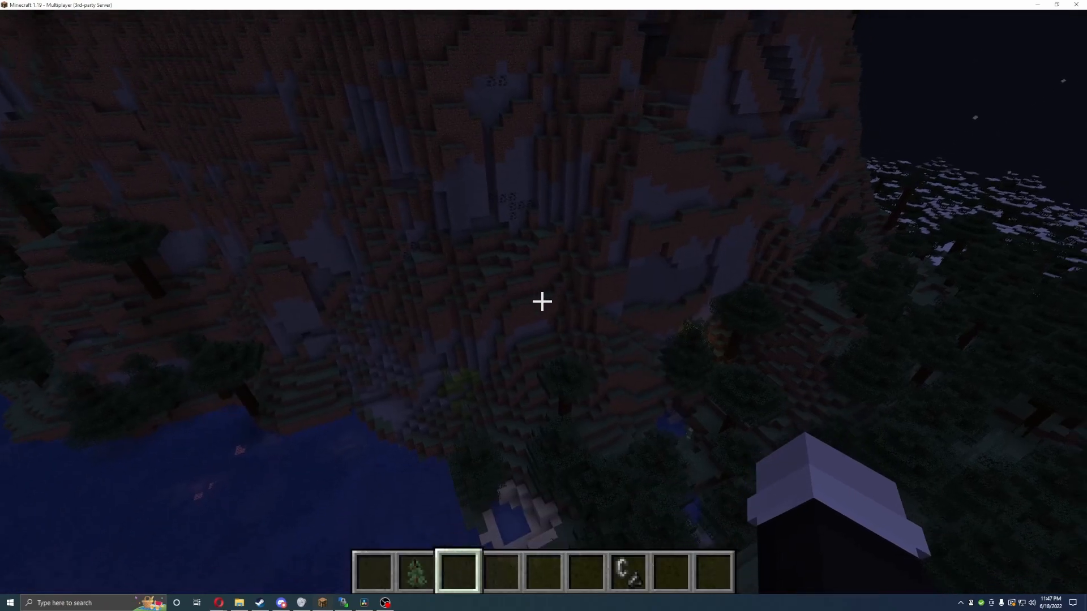